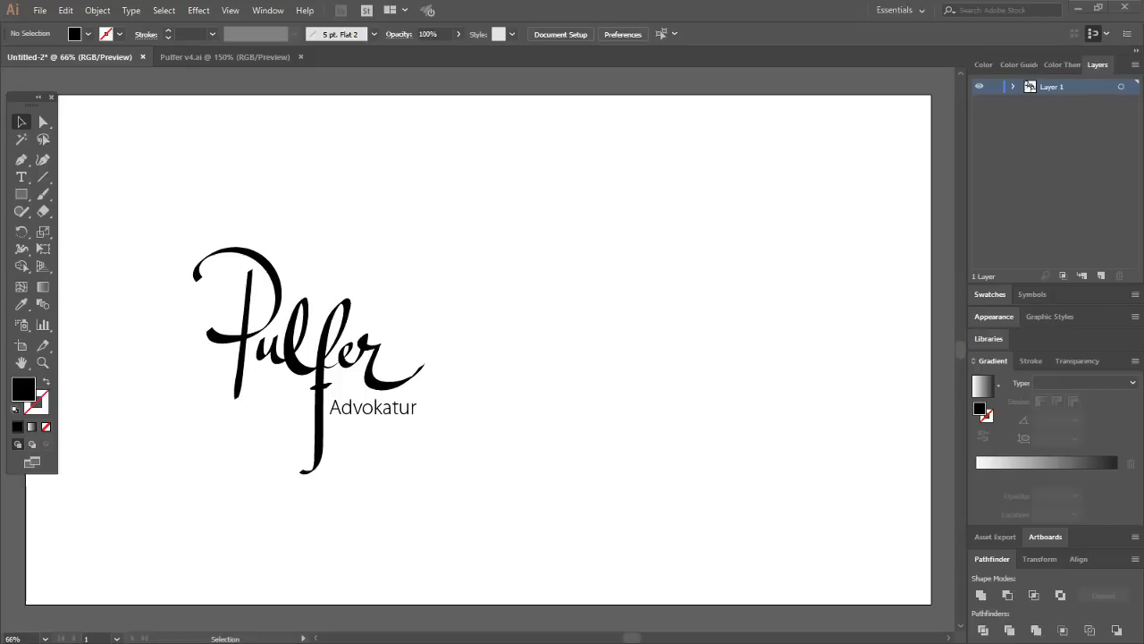
{"action": "mouse_move", "coordinate": [690, 400]}
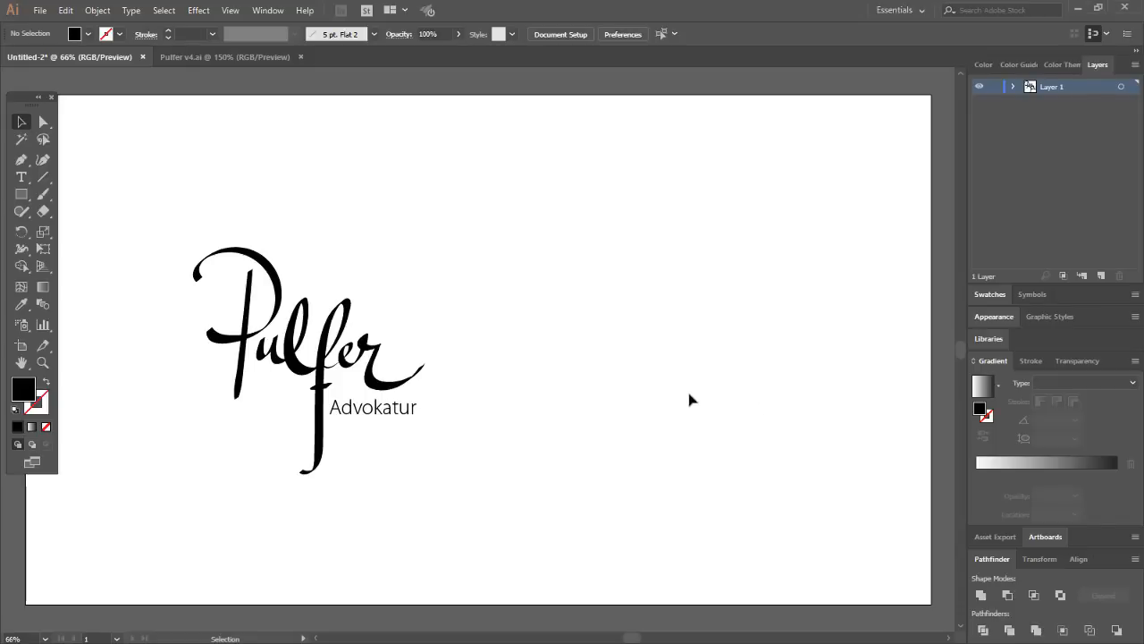
{"action": "mouse_move", "coordinate": [428, 250]}
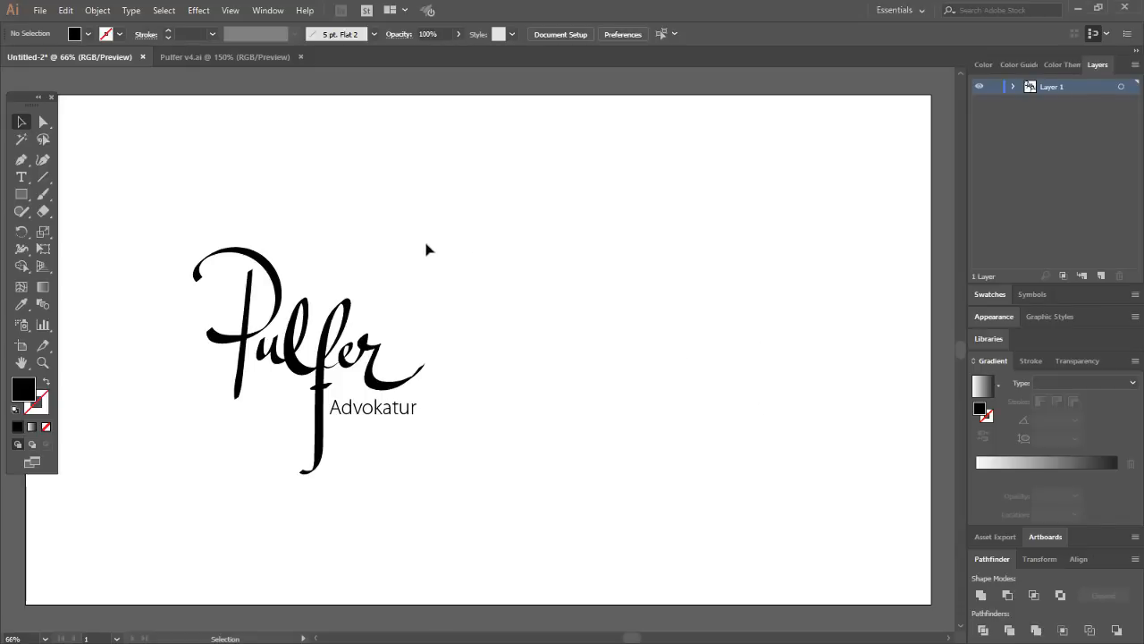
{"action": "mouse_move", "coordinate": [416, 260]}
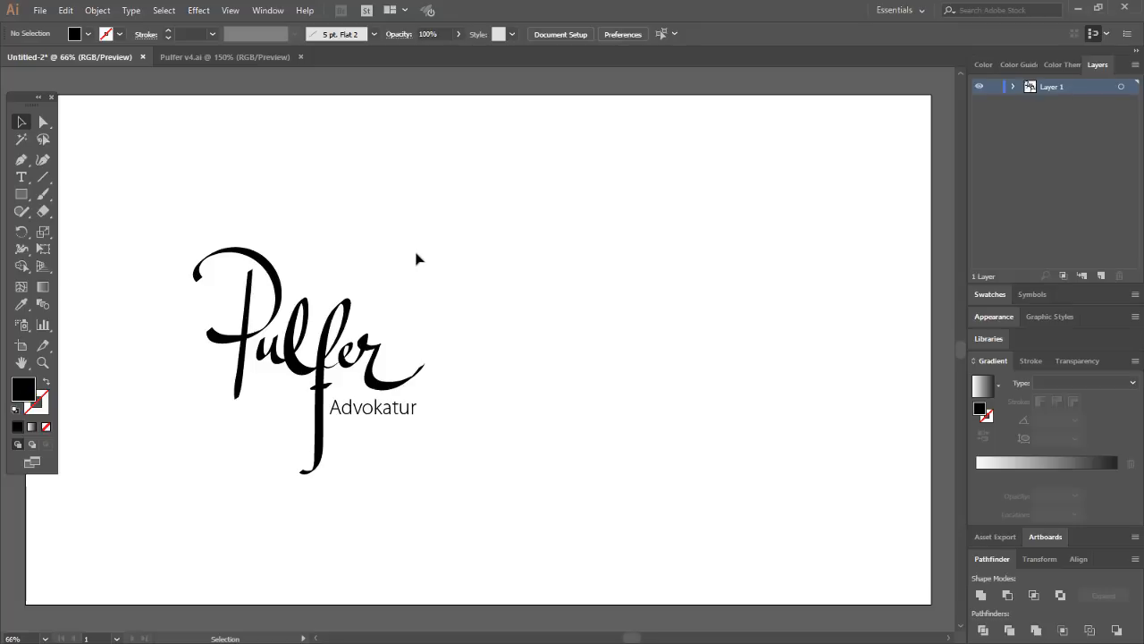
{"action": "mouse_move", "coordinate": [400, 260]}
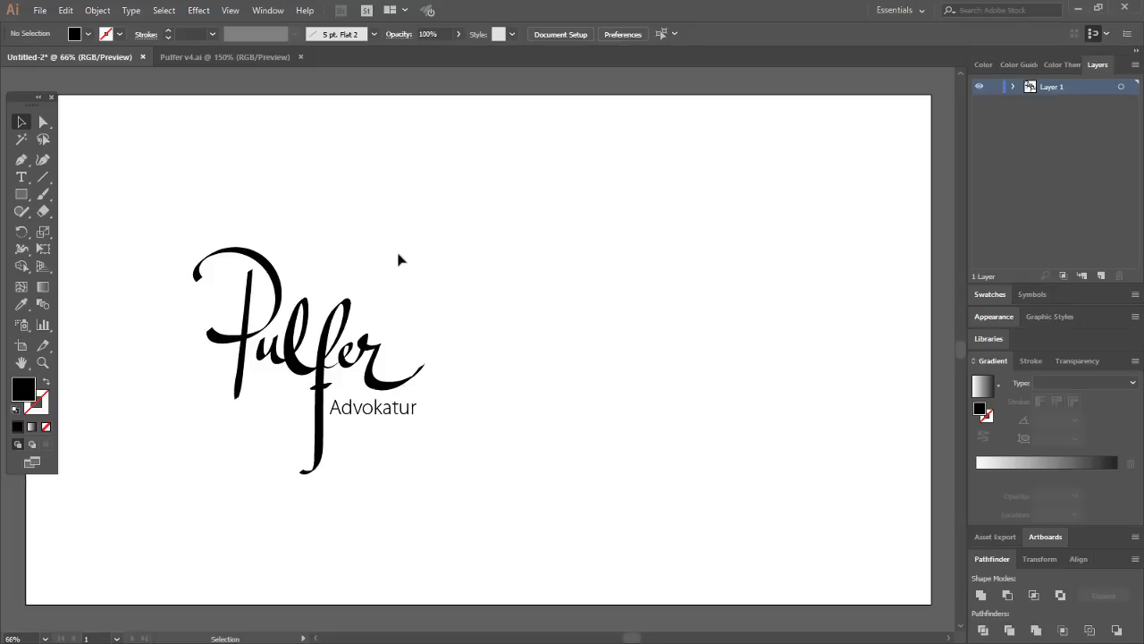
{"action": "mouse_move", "coordinate": [398, 259]}
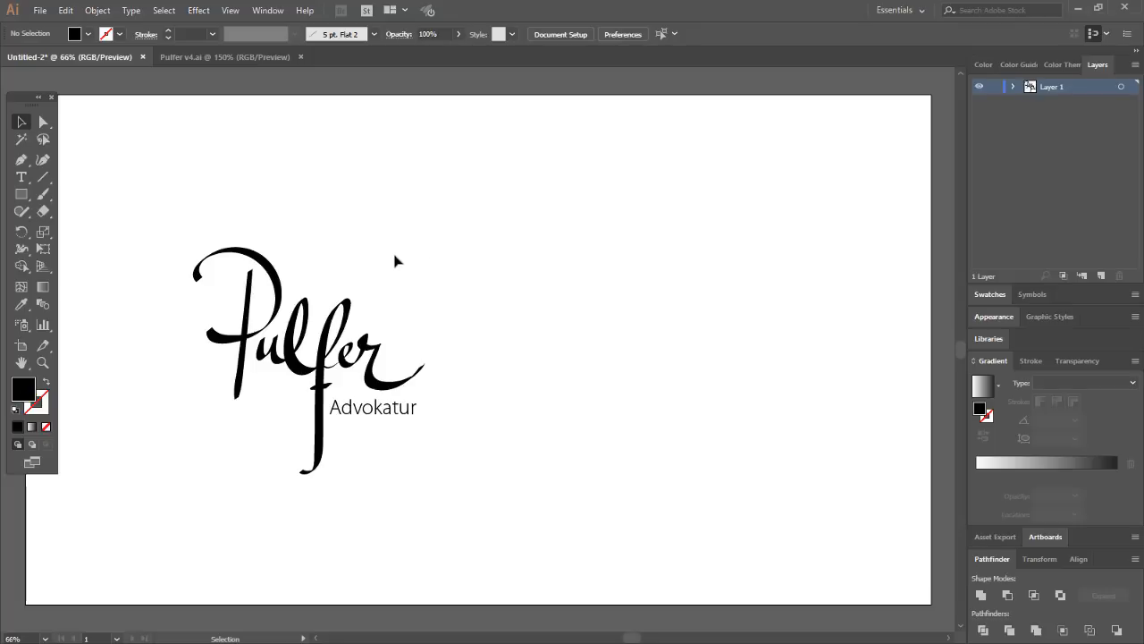
{"action": "mouse_move", "coordinate": [415, 252]}
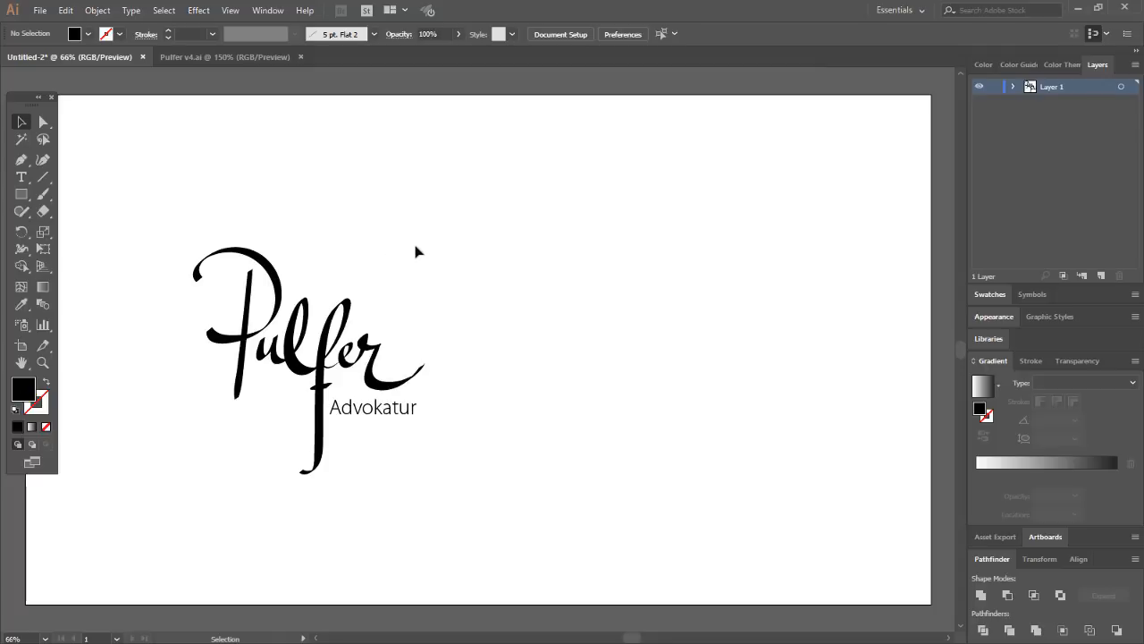
{"action": "mouse_move", "coordinate": [403, 259]}
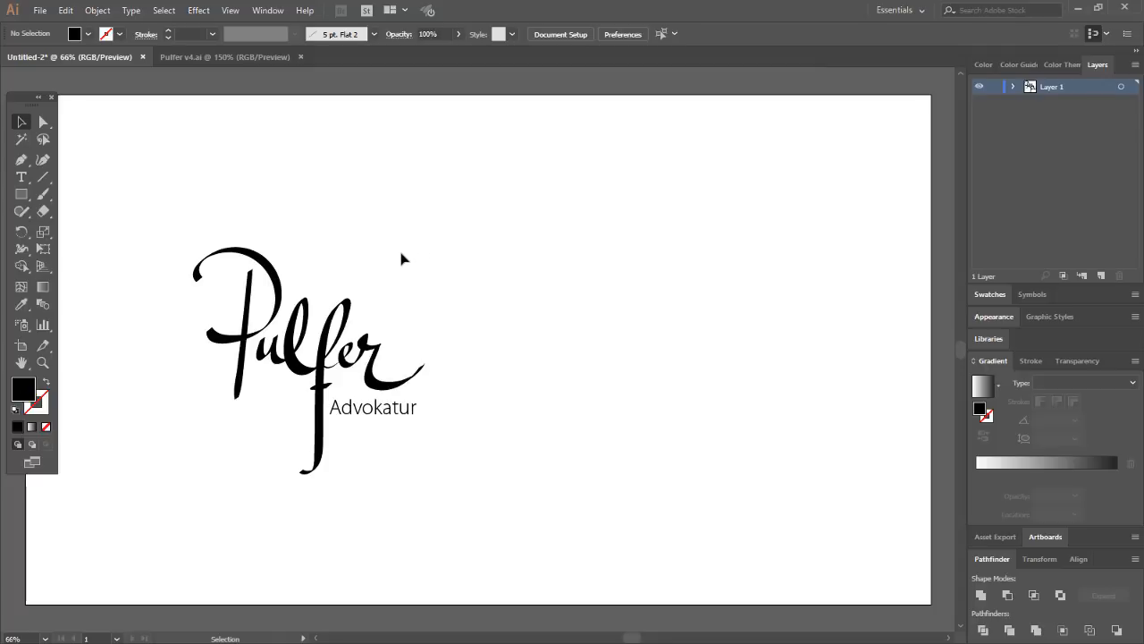
{"action": "mouse_move", "coordinate": [407, 256]}
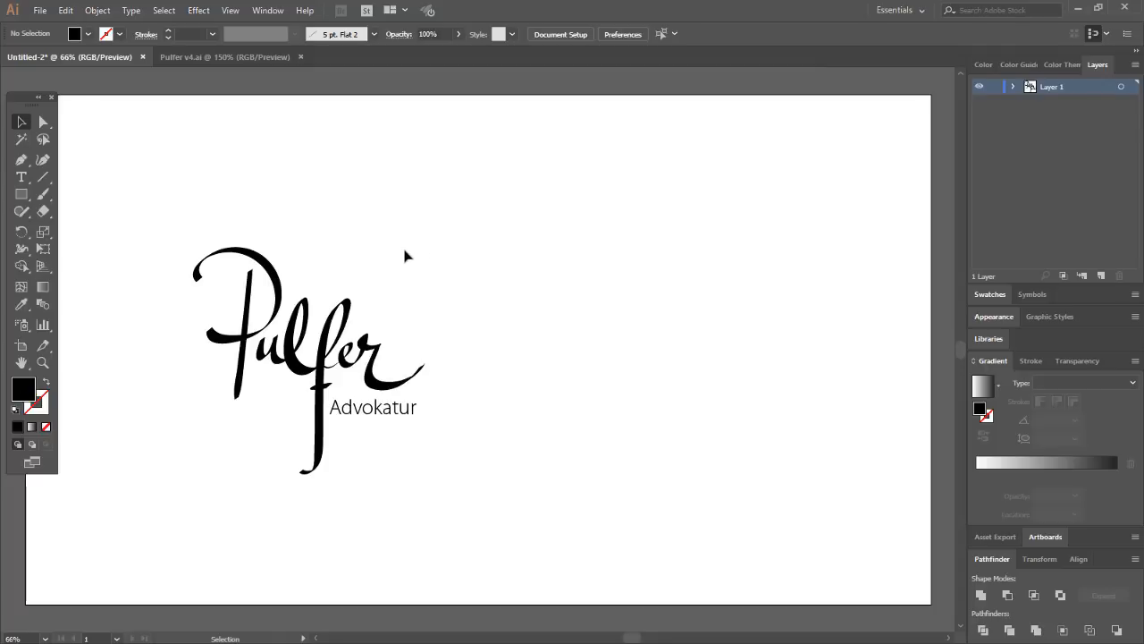
{"action": "mouse_move", "coordinate": [22, 192]}
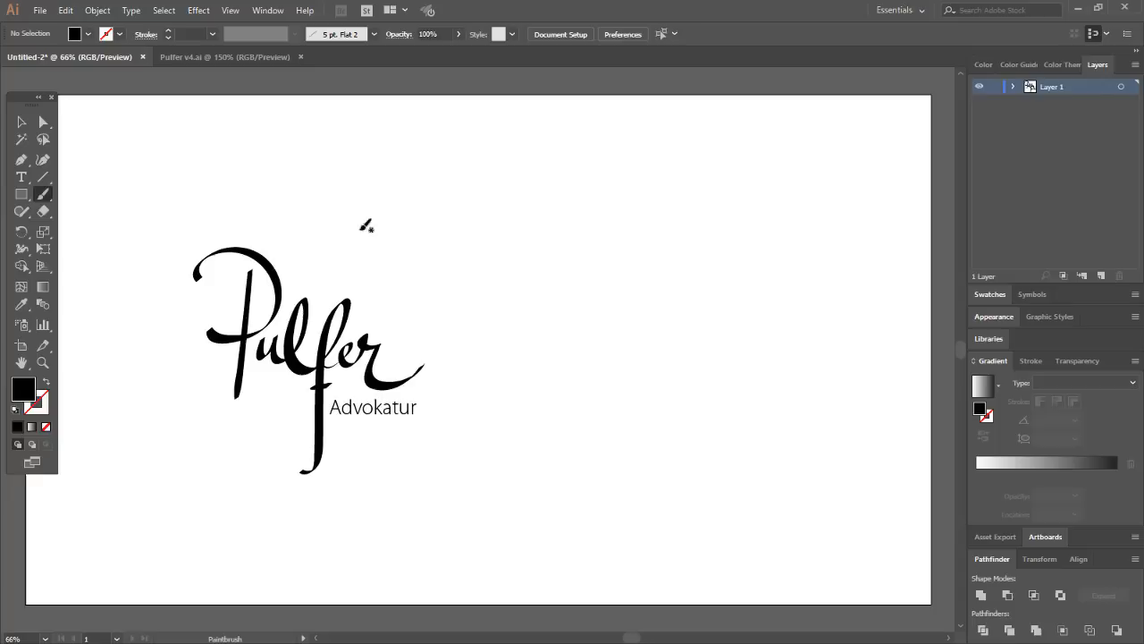
{"action": "mouse_move", "coordinate": [226, 191]}
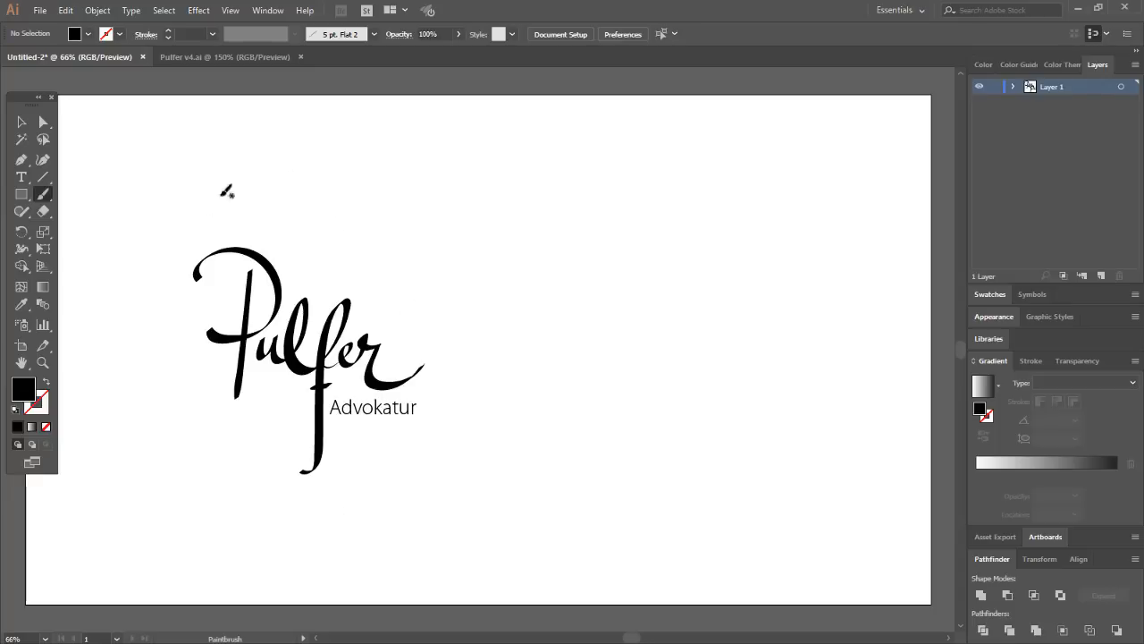
{"action": "mouse_move", "coordinate": [346, 359]}
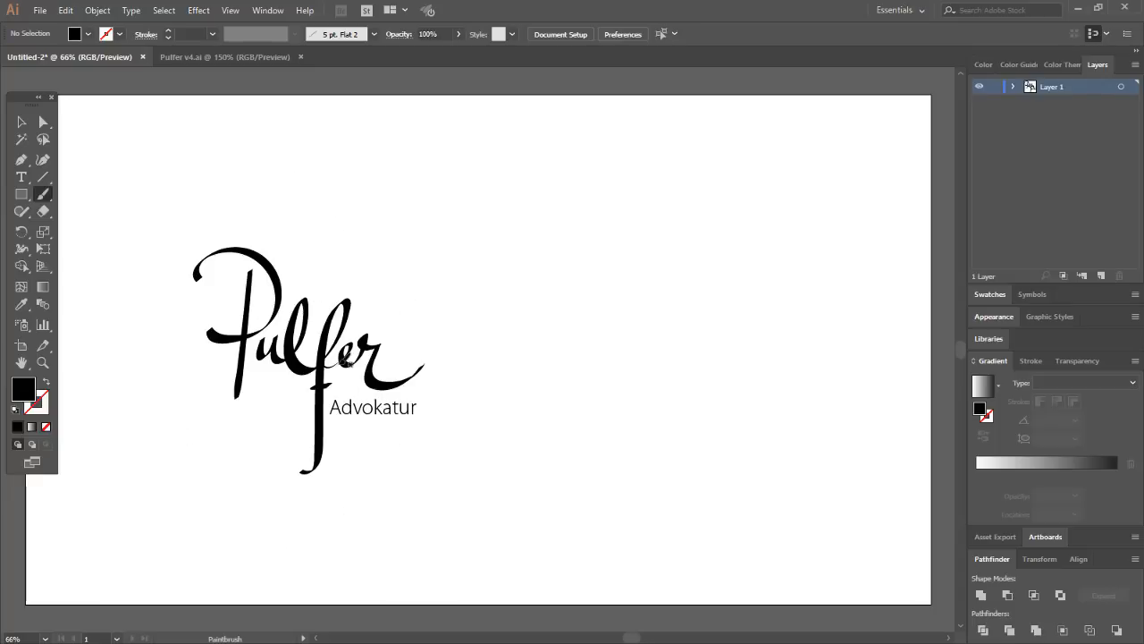
{"action": "mouse_move", "coordinate": [203, 275]}
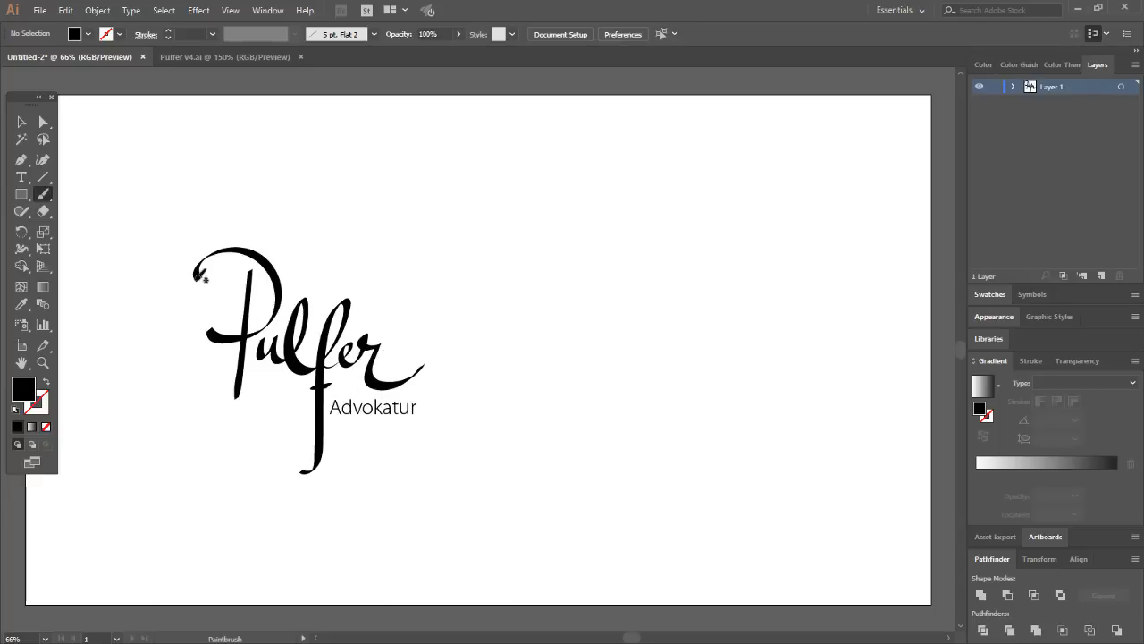
{"action": "mouse_move", "coordinate": [456, 380]}
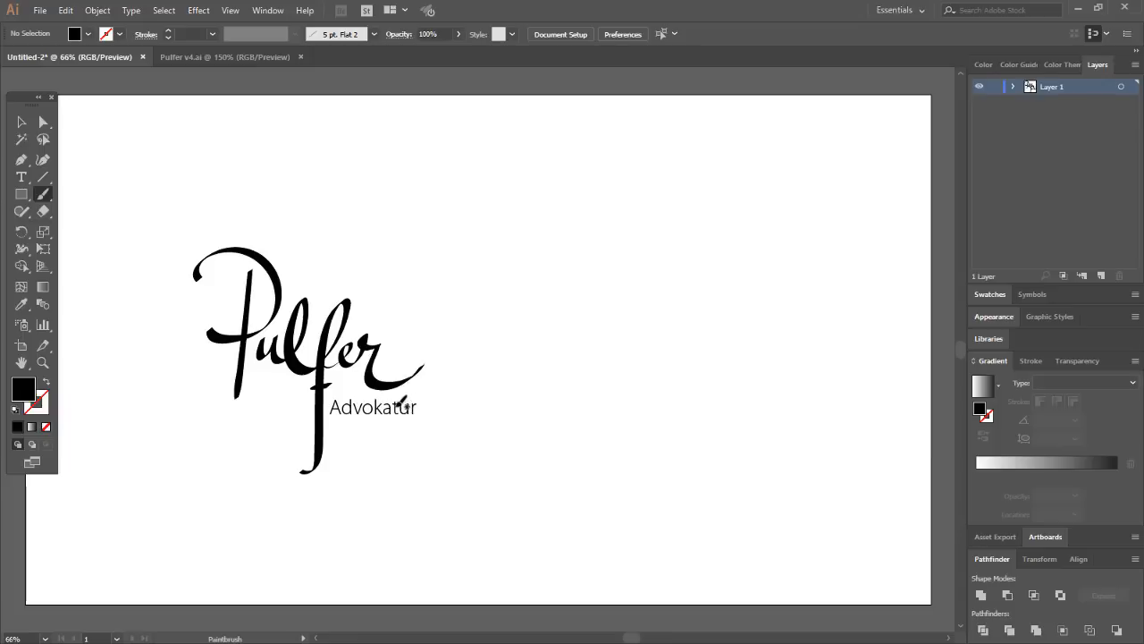
{"action": "mouse_move", "coordinate": [393, 420]}
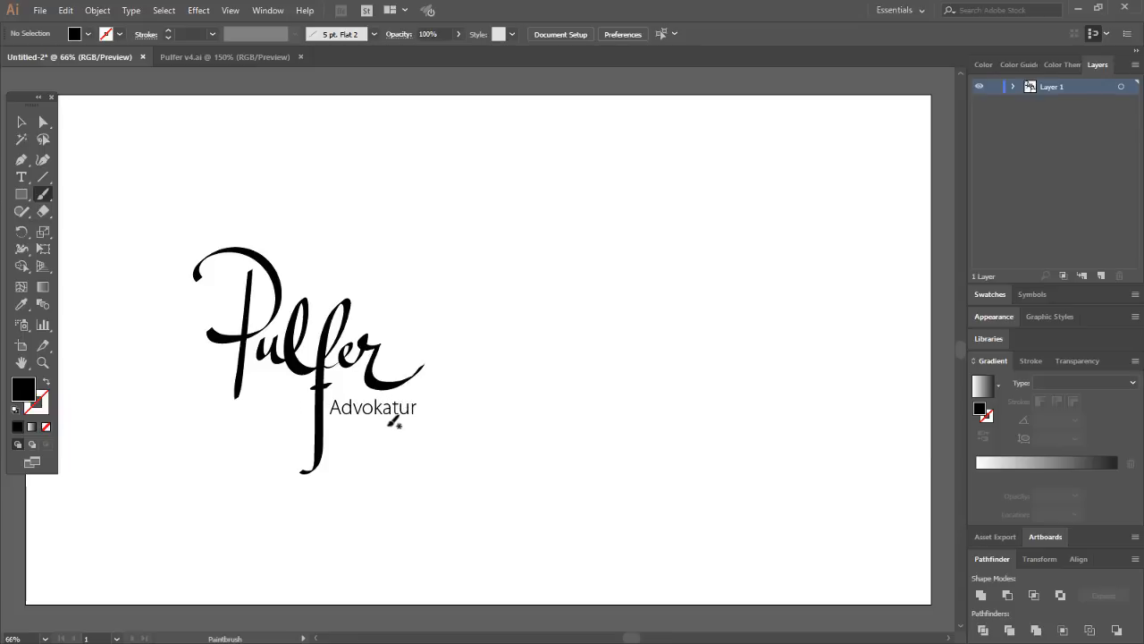
{"action": "mouse_move", "coordinate": [389, 290]}
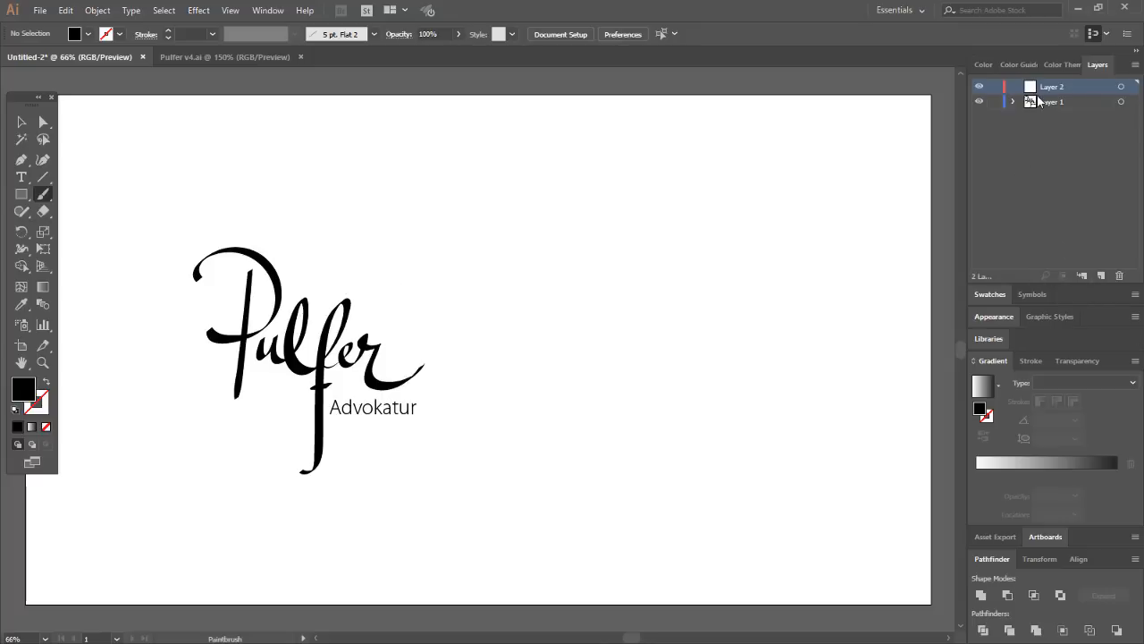
- Lock Layer 1 holding the Pulfer logo, leaving the new empty layer for drawing
{"action": "left_click", "coordinate": [995, 101]}
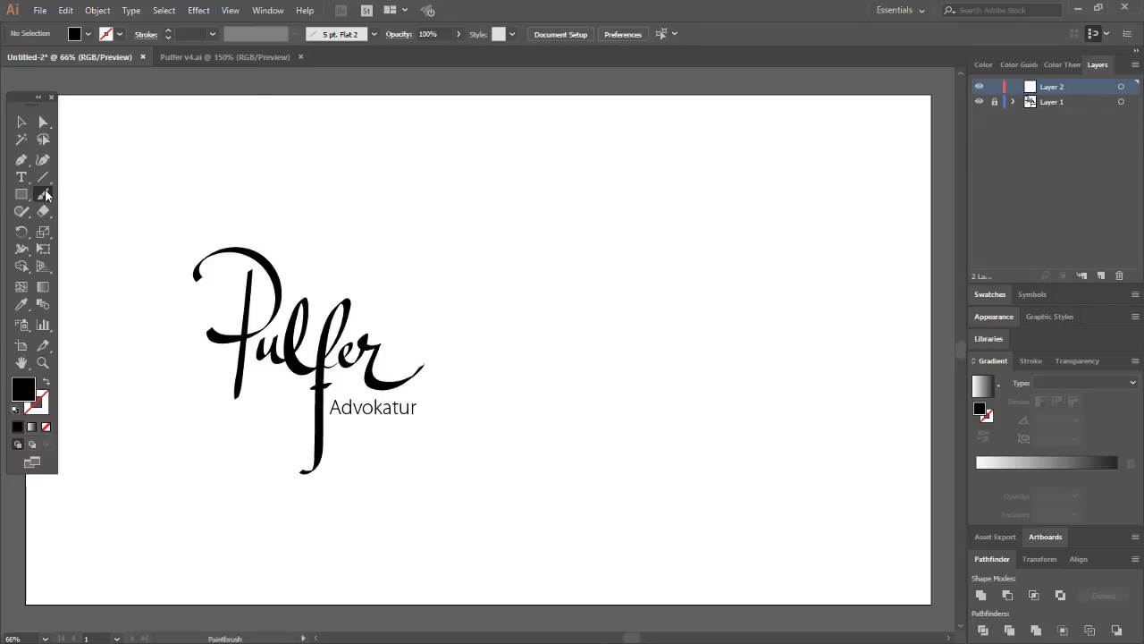
{"action": "left_click", "coordinate": [43, 194]}
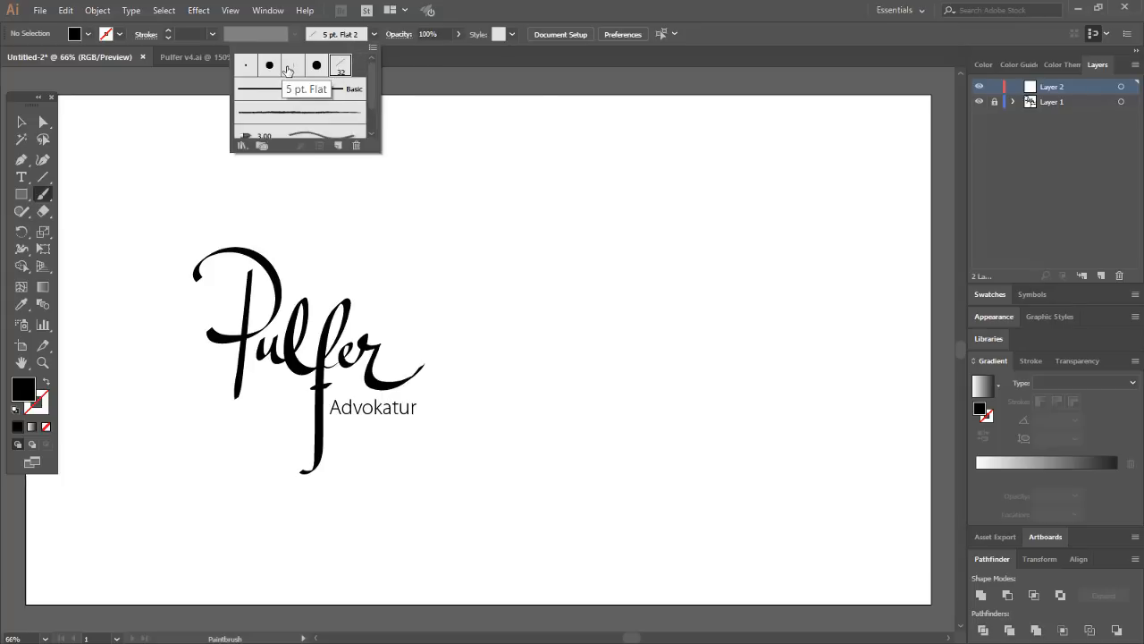
- Set the 5 pt. Flat brush to 45°, 0% roundness, 30 pt pressure size with 30 pt variation
{"action": "left_click", "coordinate": [292, 65]}
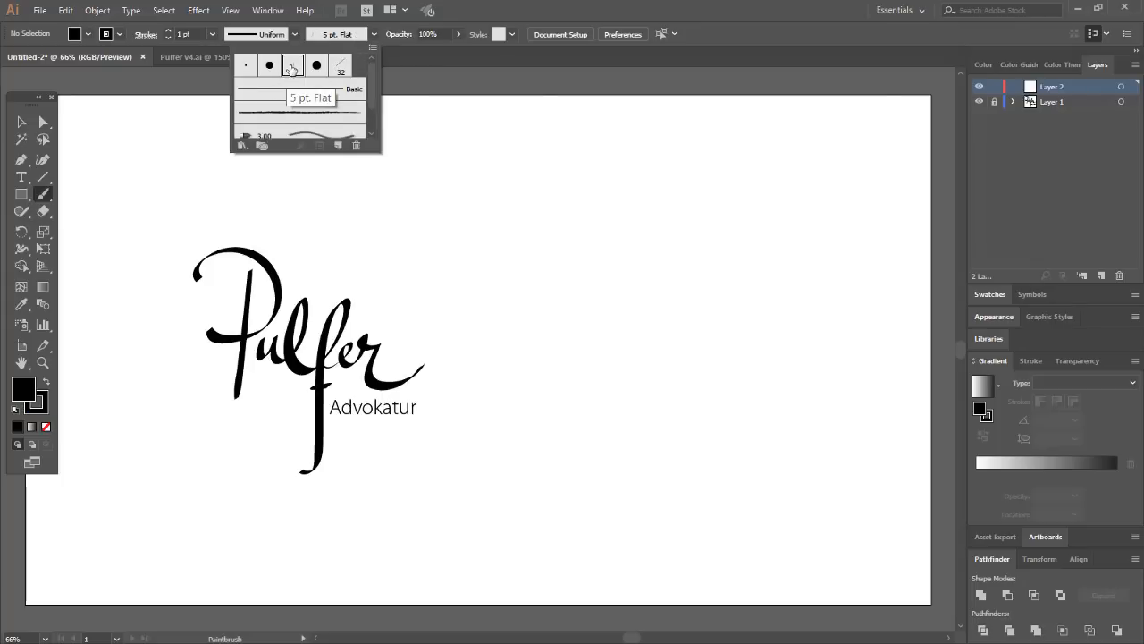
{"action": "double_click", "coordinate": [292, 65]}
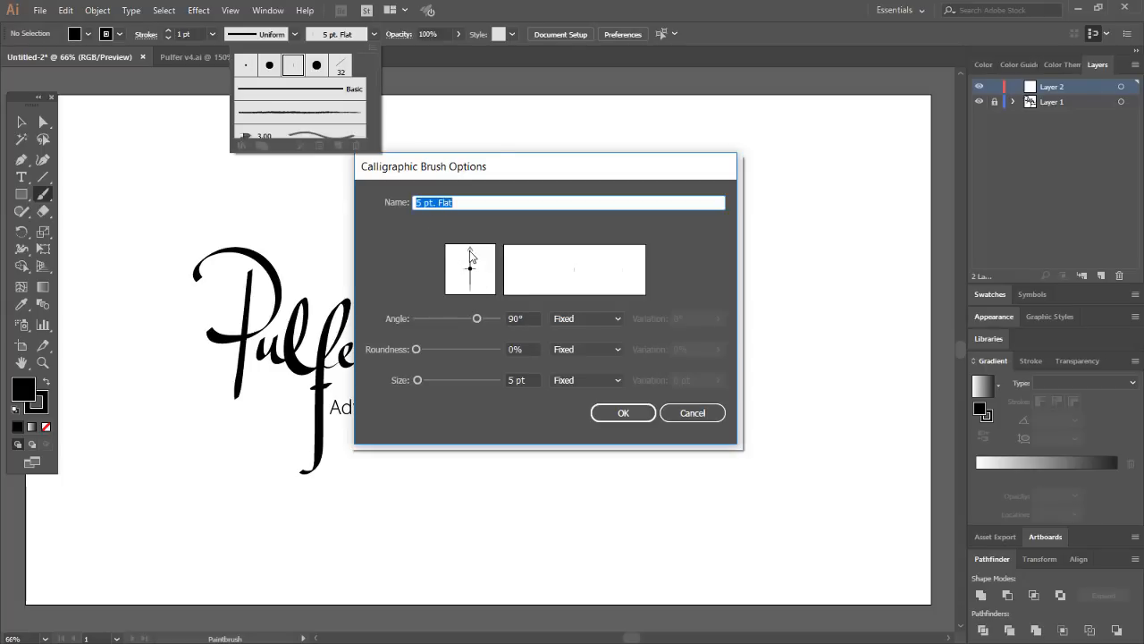
{"action": "mouse_move", "coordinate": [438, 181]}
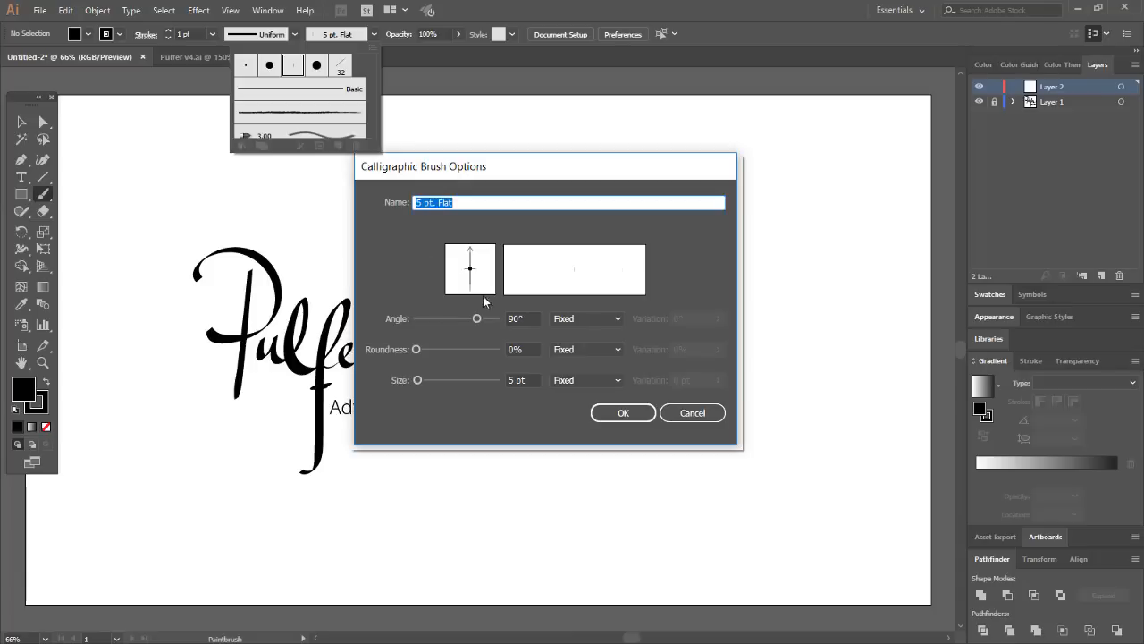
{"action": "left_click_drag", "start_coordinate": [469, 253], "coordinate": [482, 286]}
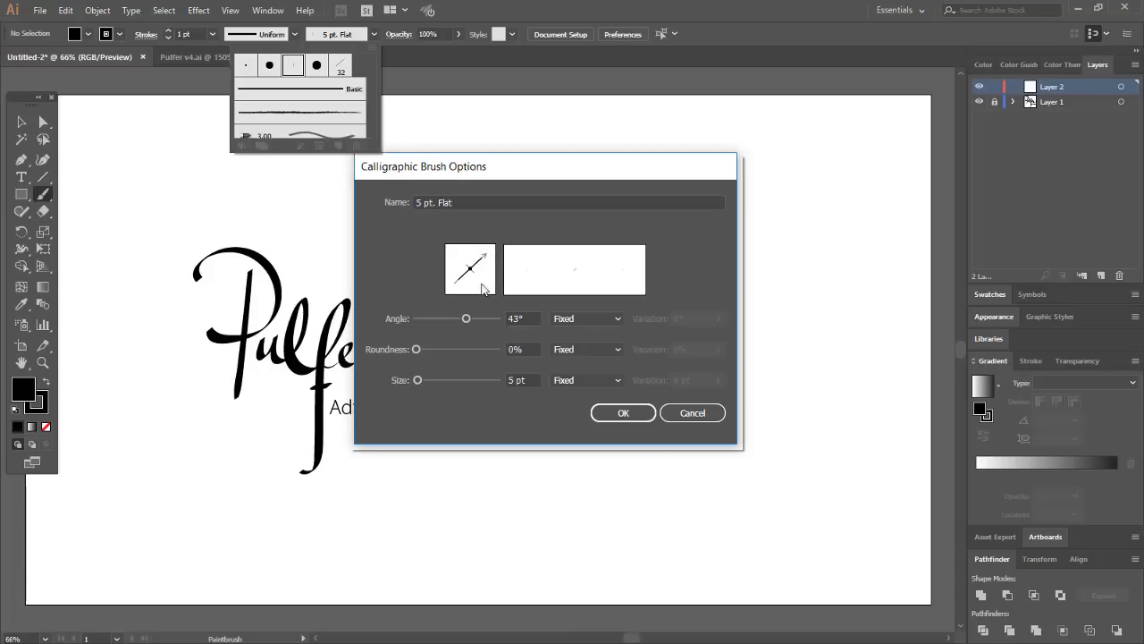
{"action": "mouse_move", "coordinate": [466, 282]}
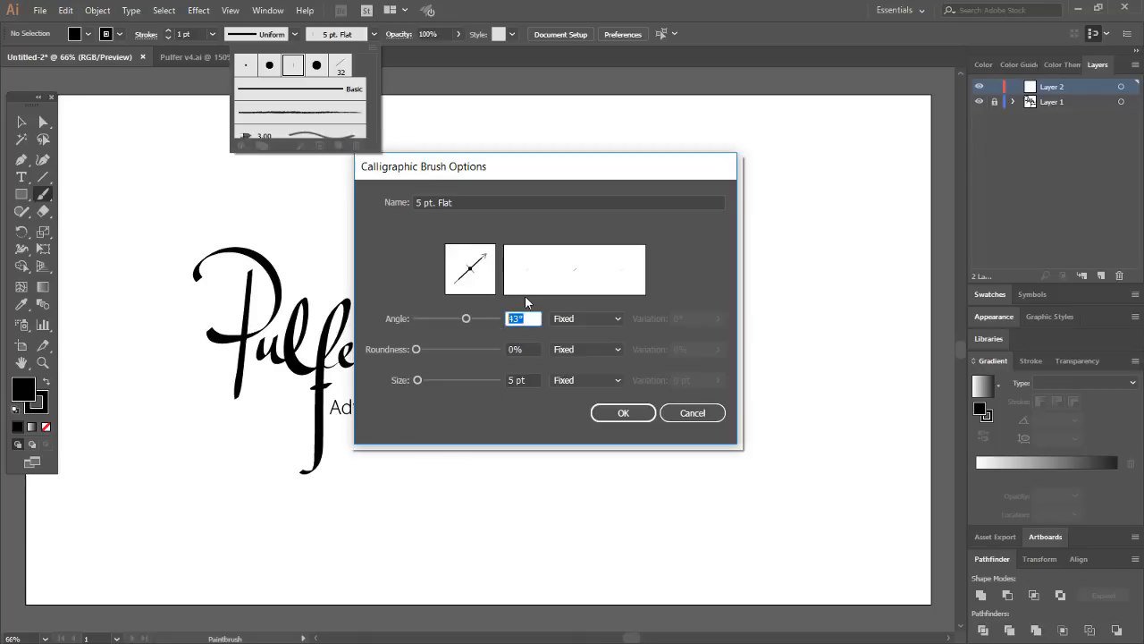
{"action": "type", "text": "45"}
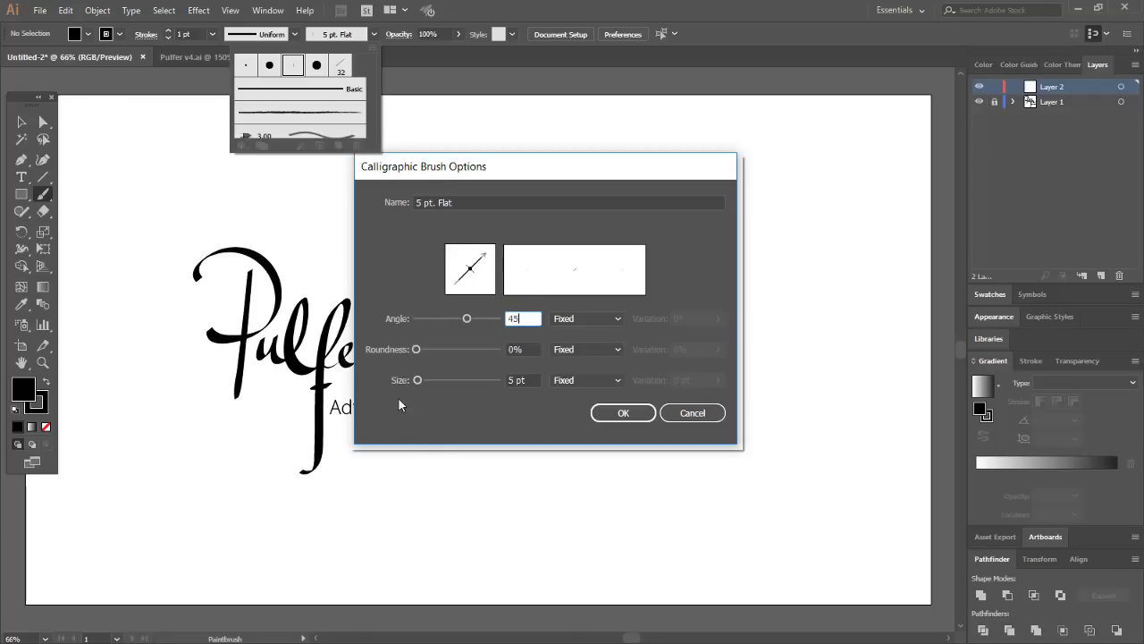
{"action": "left_click_drag", "start_coordinate": [418, 379], "coordinate": [428, 380]}
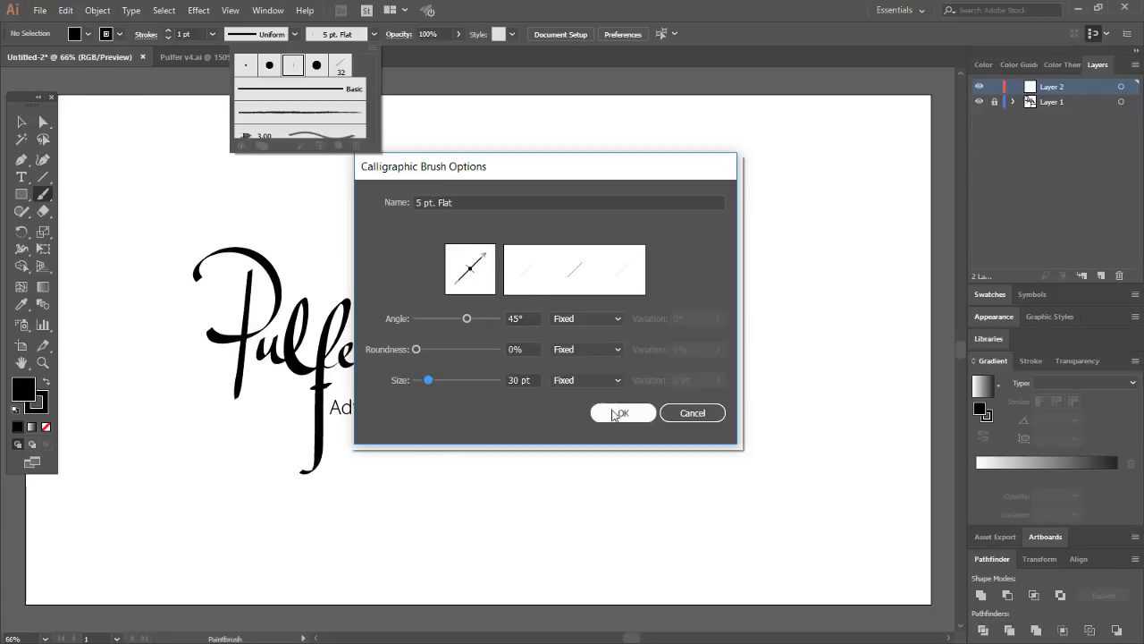
{"action": "left_click", "coordinate": [585, 380]}
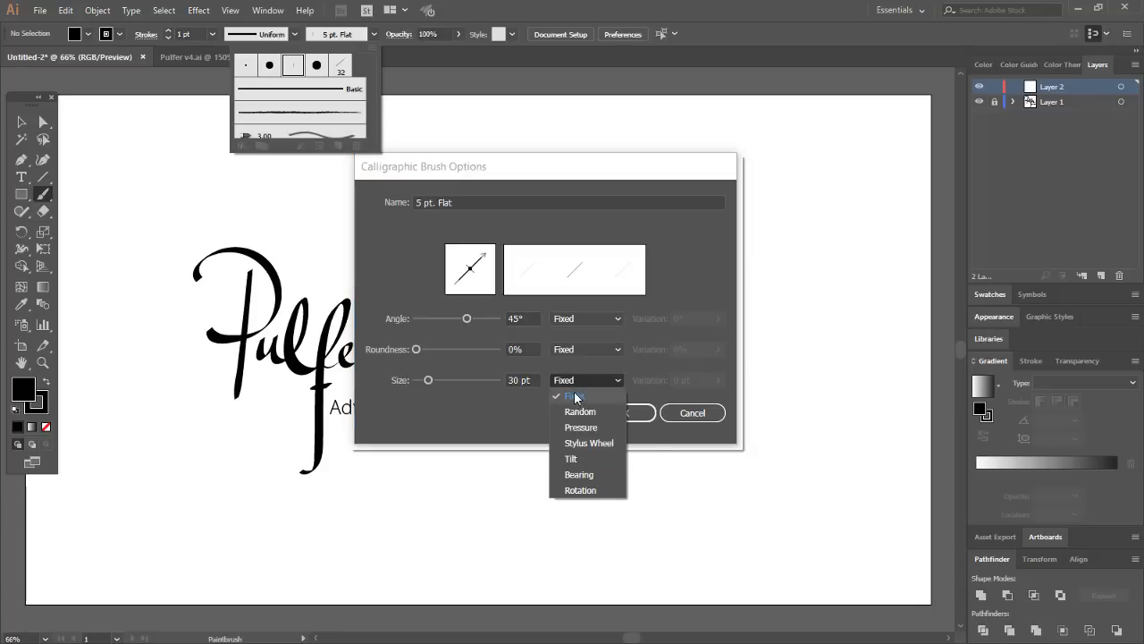
{"action": "left_click", "coordinate": [580, 426]}
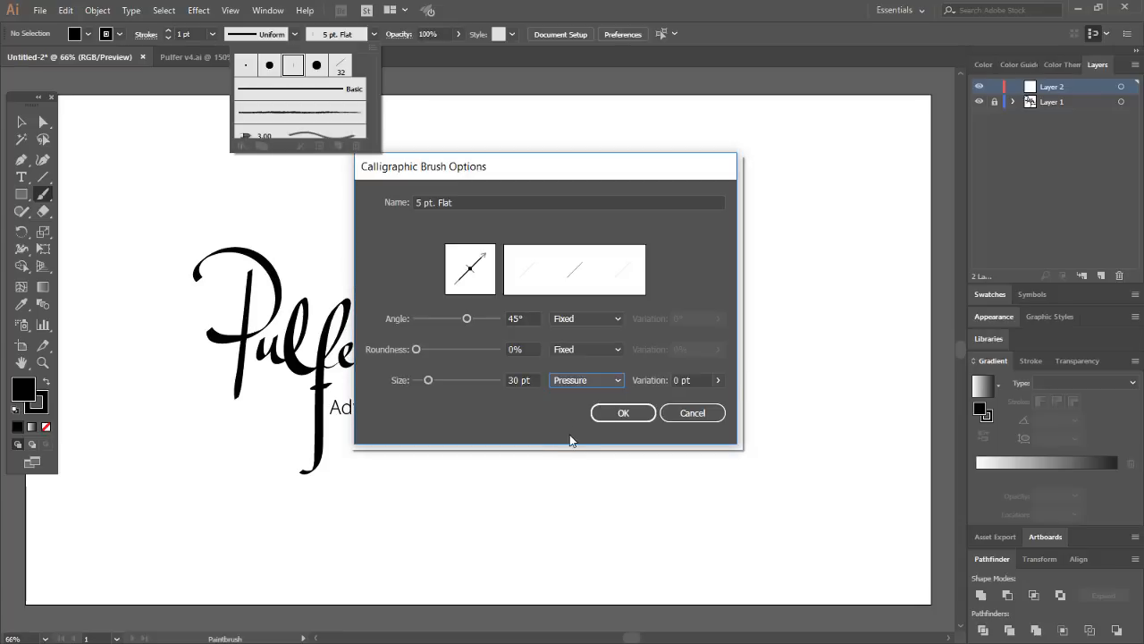
{"action": "mouse_move", "coordinate": [566, 429]}
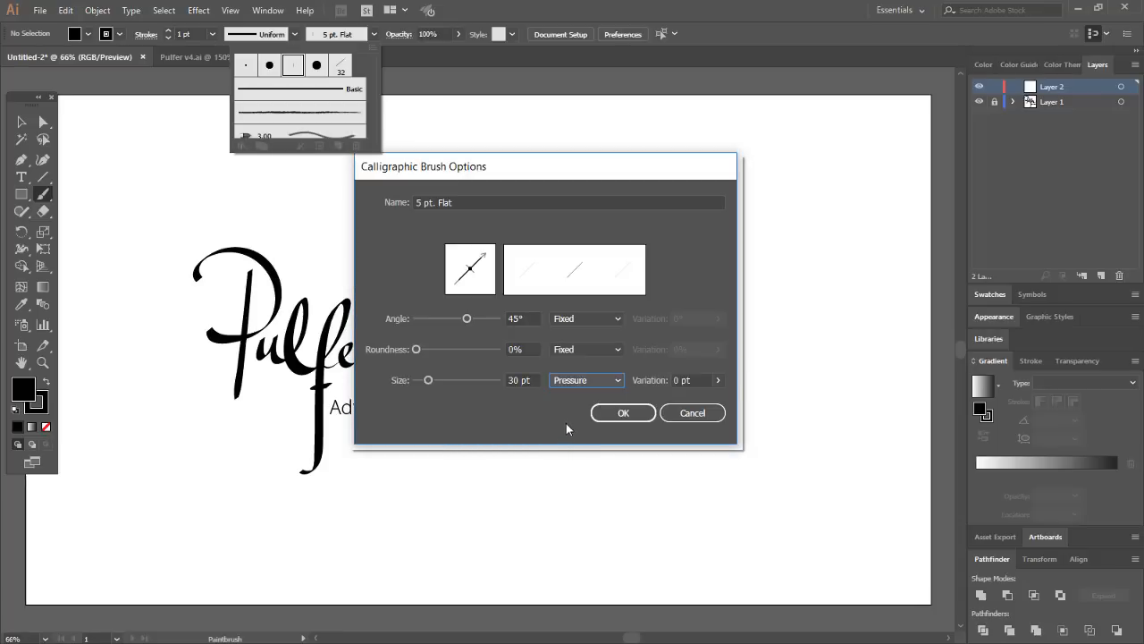
{"action": "mouse_move", "coordinate": [528, 396]}
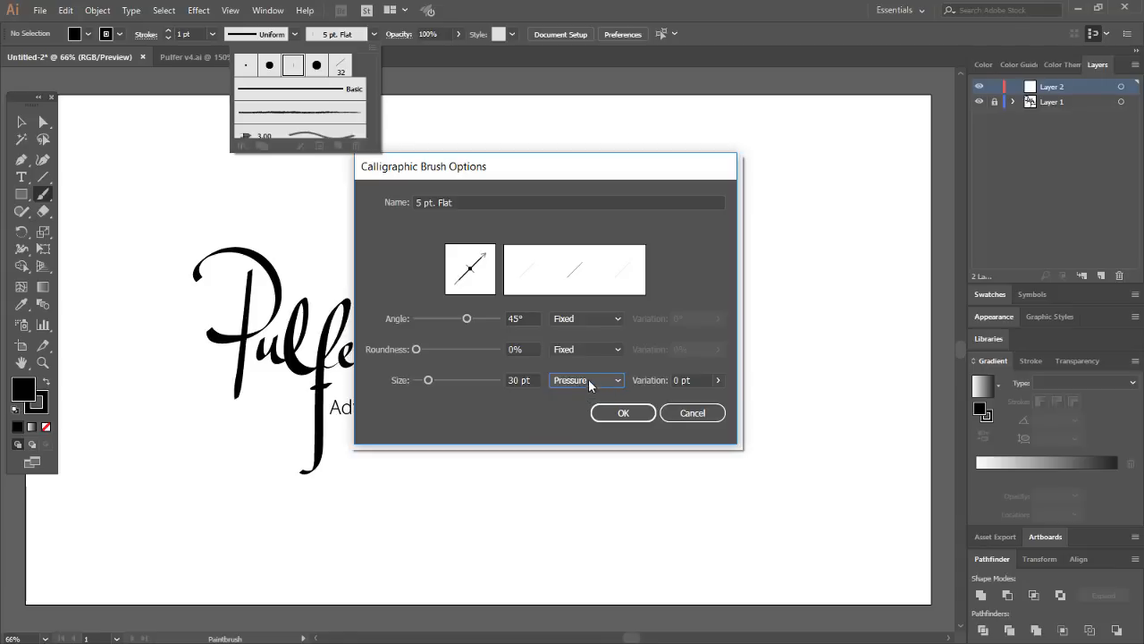
{"action": "mouse_move", "coordinate": [603, 398]}
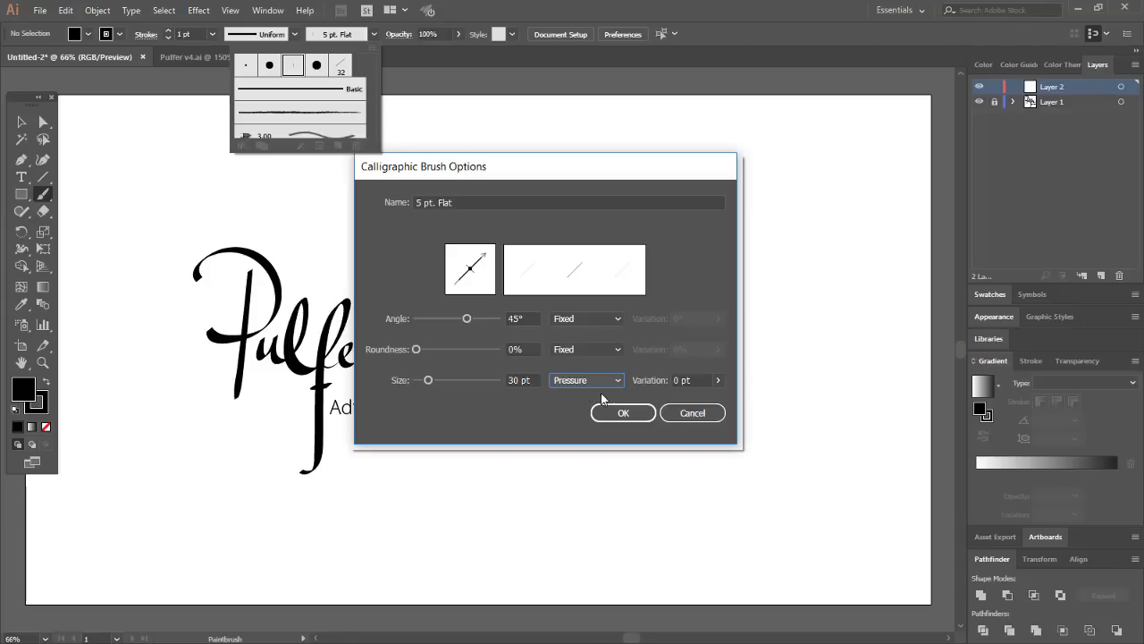
{"action": "left_click_drag", "start_coordinate": [680, 397], "coordinate": [701, 397]}
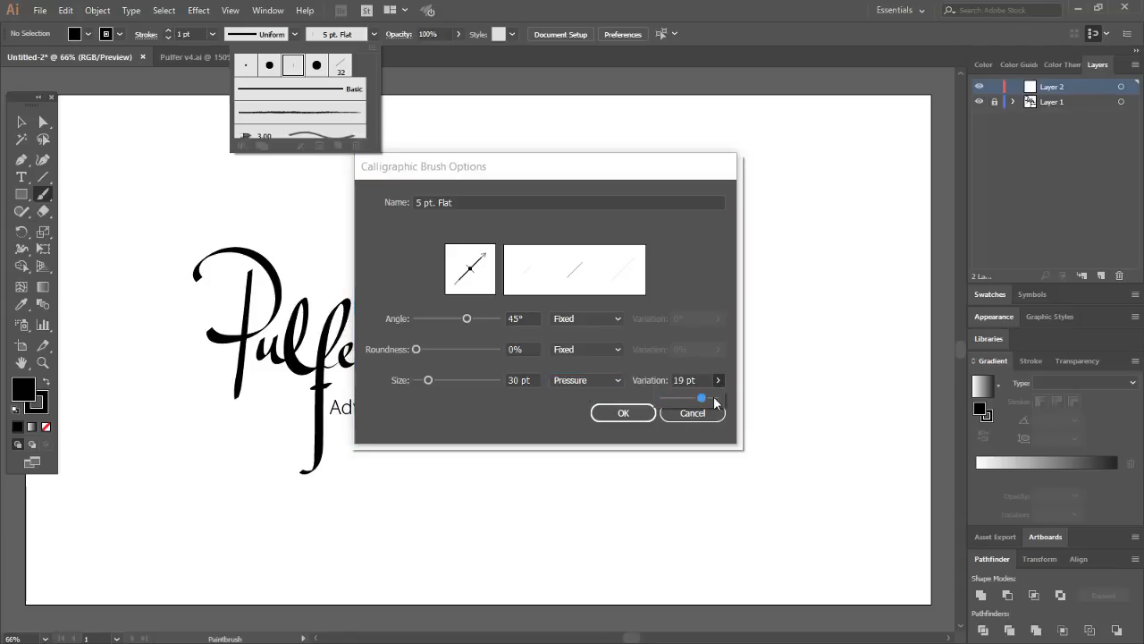
{"action": "left_click_drag", "start_coordinate": [701, 397], "coordinate": [715, 398]}
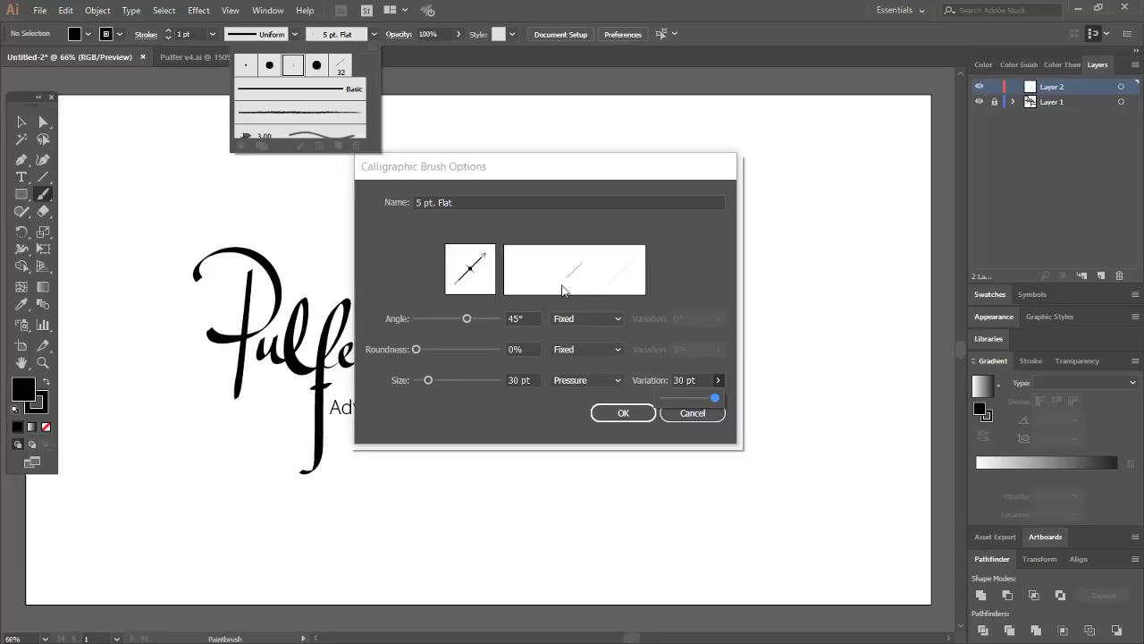
{"action": "left_click", "coordinate": [623, 412]}
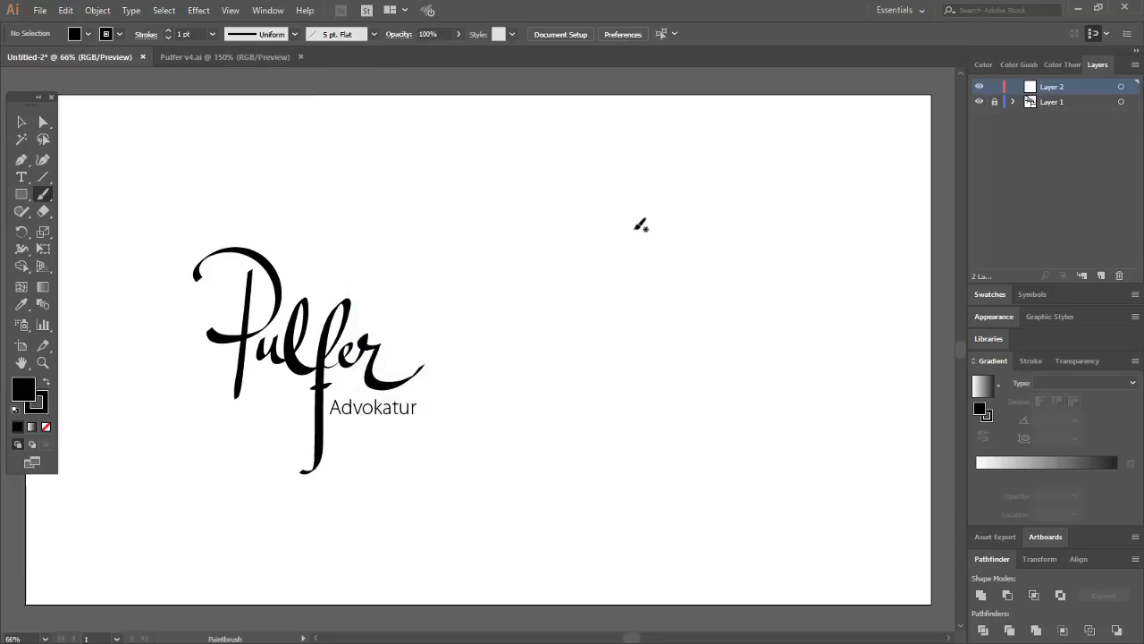
- Paint three throwaway test strokes with the pressure-sensitive calligraphic brush
{"action": "left_click_drag", "start_coordinate": [651, 222], "coordinate": [608, 405]}
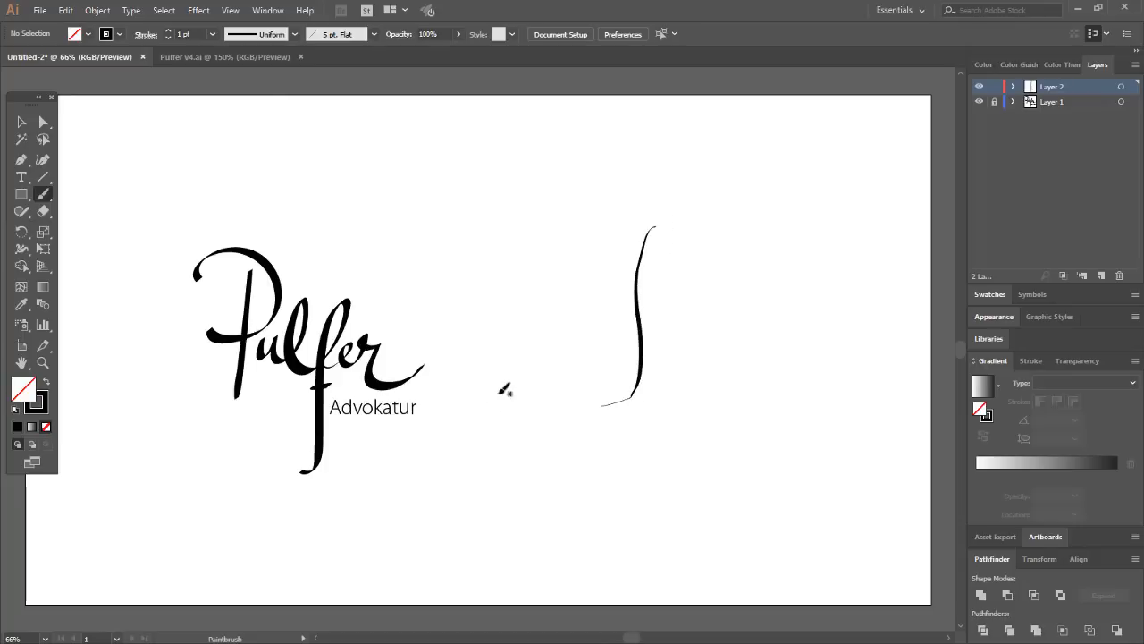
{"action": "mouse_move", "coordinate": [661, 295]}
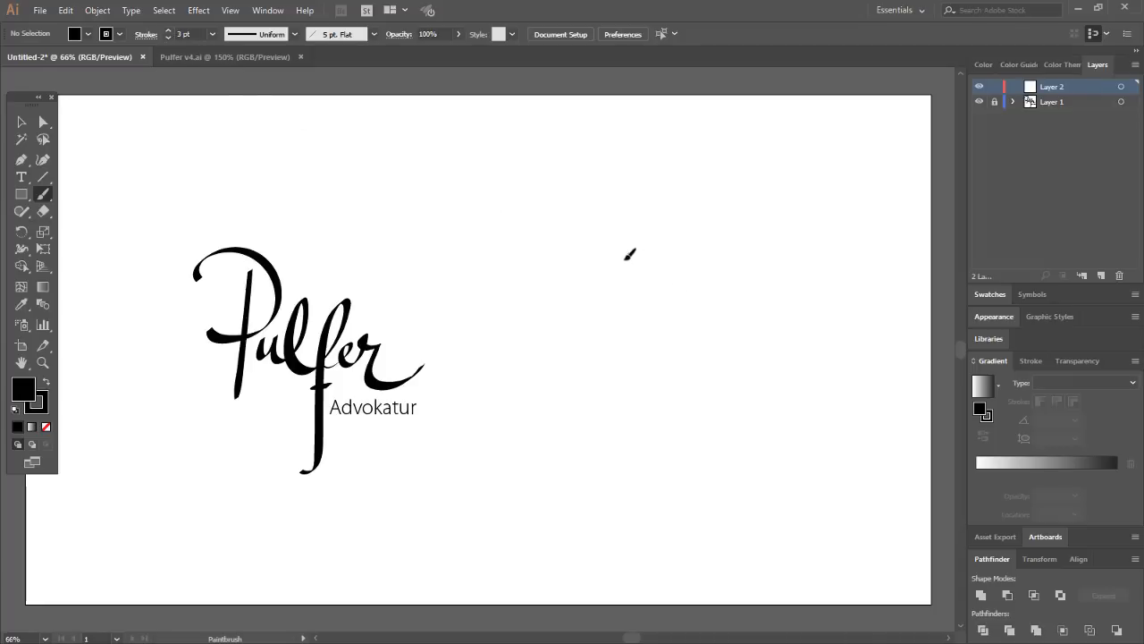
{"action": "left_click_drag", "start_coordinate": [635, 250], "coordinate": [594, 398]}
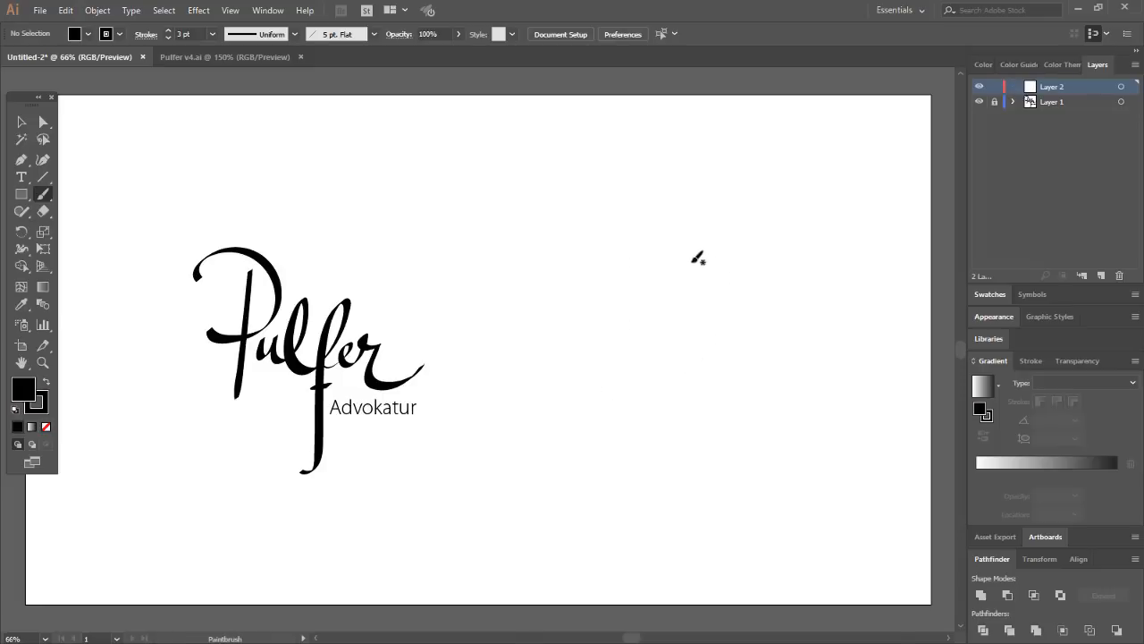
{"action": "mouse_move", "coordinate": [626, 278]}
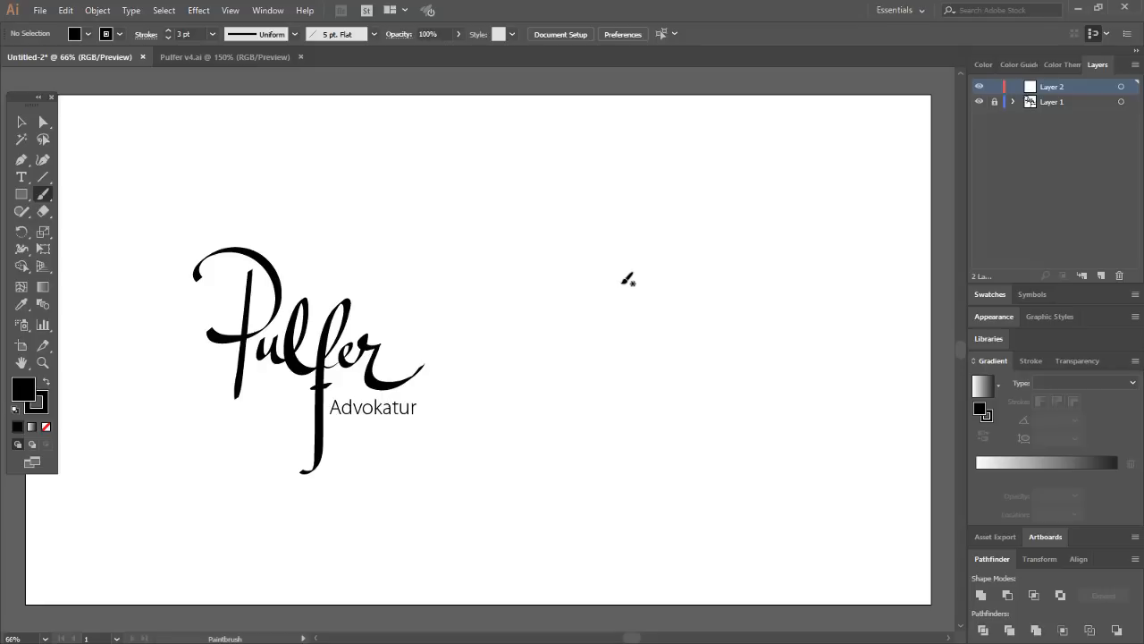
{"action": "left_click_drag", "start_coordinate": [626, 277], "coordinate": [612, 353]}
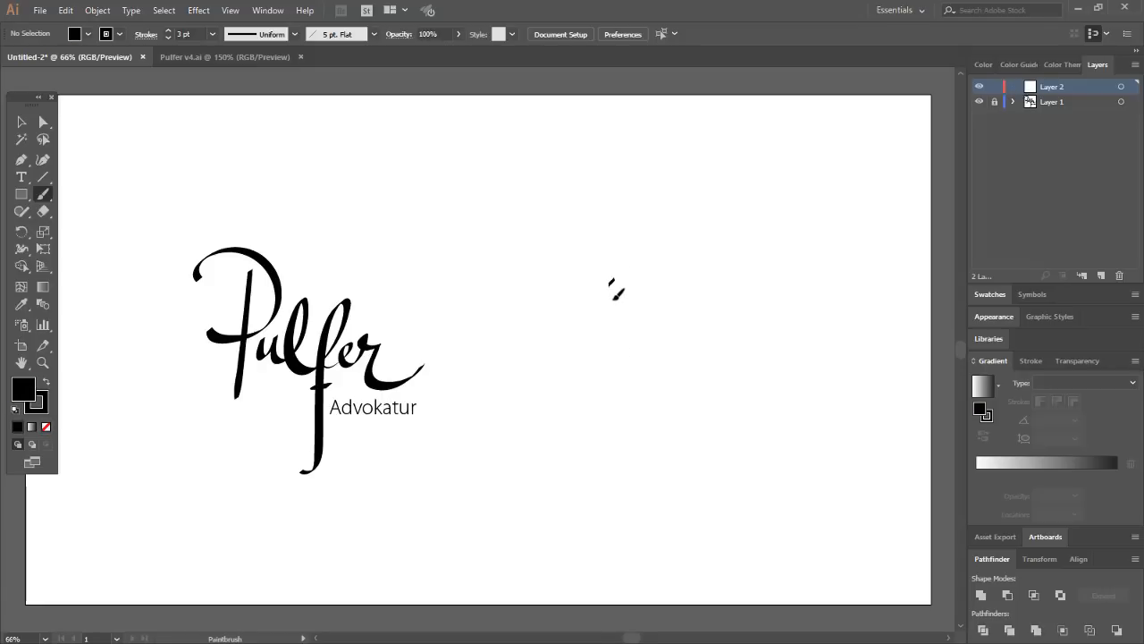
- Paint the letters P, u, l, f, e, r to the right of the original logo
{"action": "left_click_drag", "start_coordinate": [613, 282], "coordinate": [608, 406]}
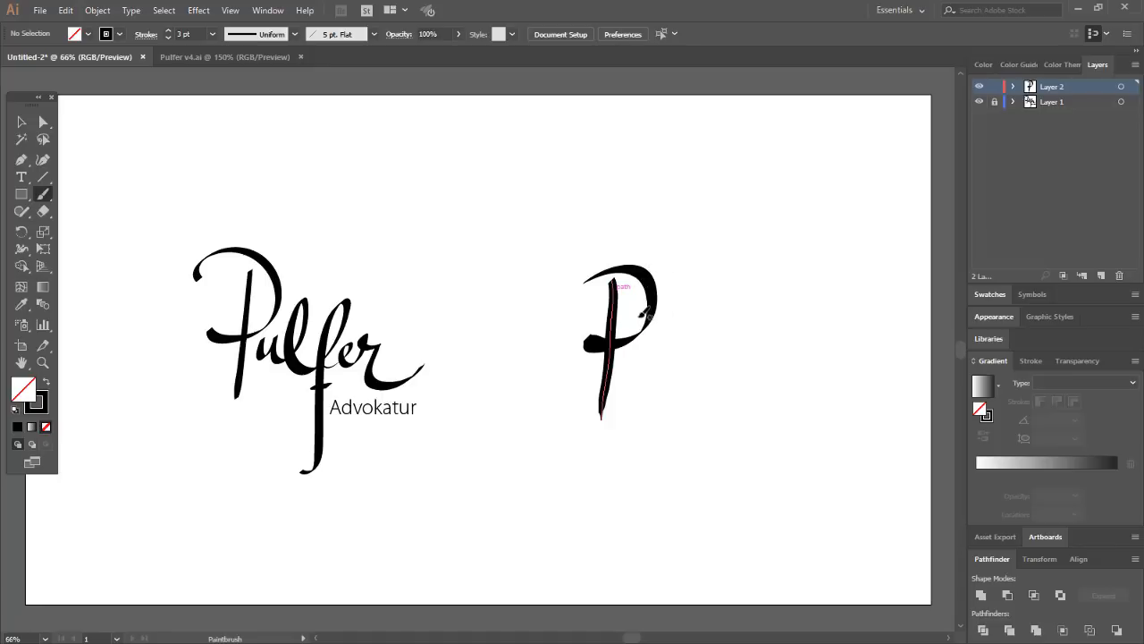
{"action": "mouse_move", "coordinate": [671, 332]}
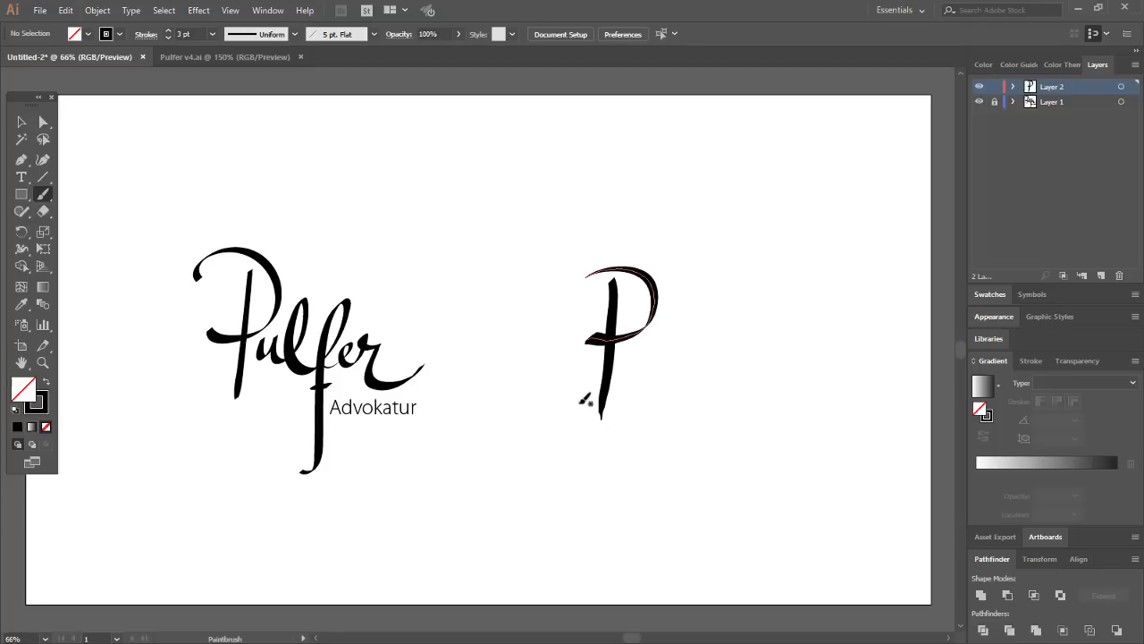
{"action": "mouse_move", "coordinate": [666, 375]}
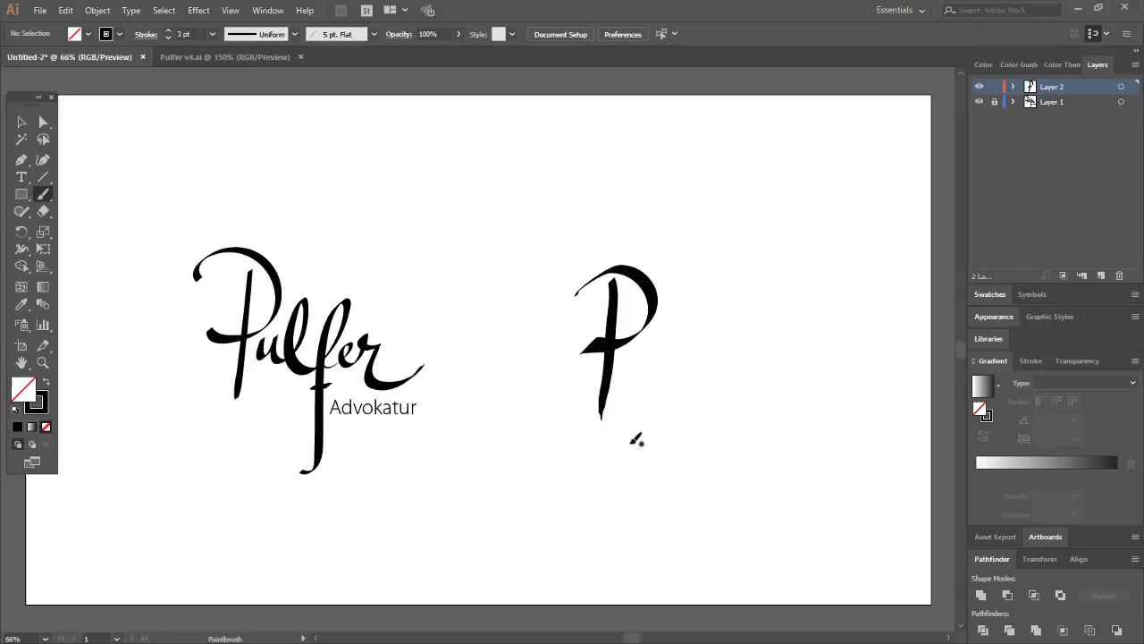
{"action": "mouse_move", "coordinate": [630, 385]}
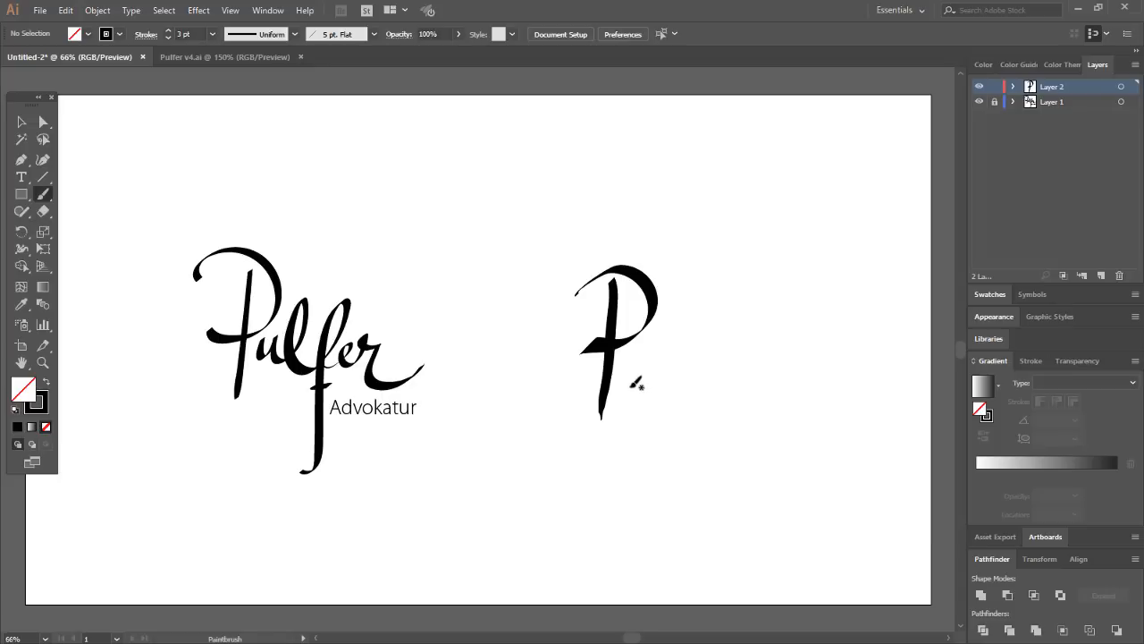
{"action": "left_click_drag", "start_coordinate": [626, 376], "coordinate": [661, 402]}
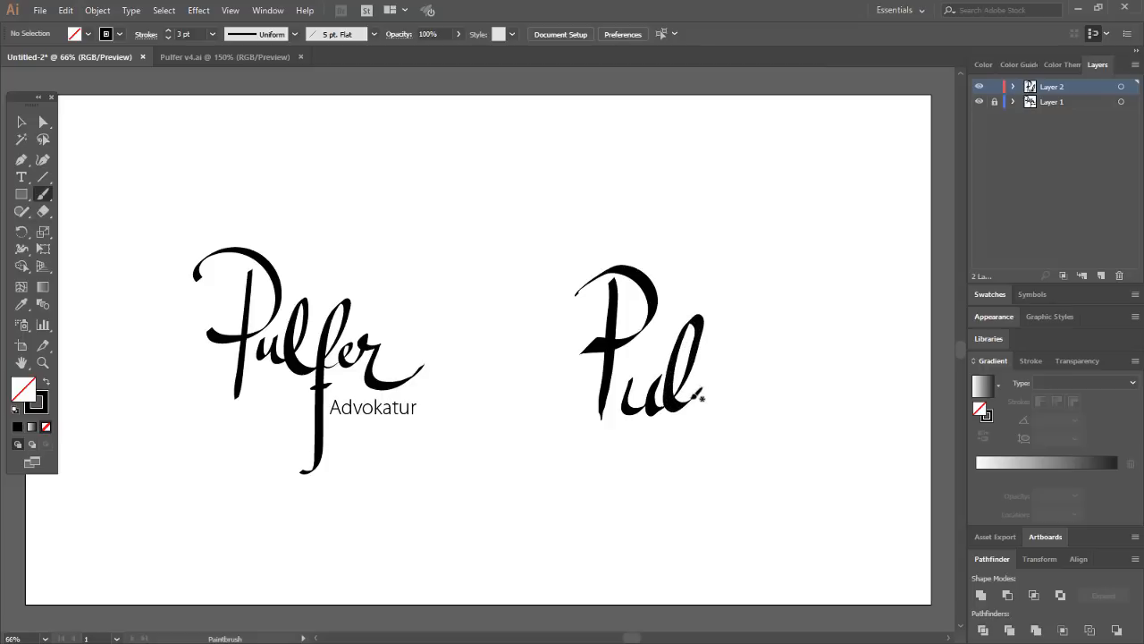
{"action": "left_click_drag", "start_coordinate": [679, 411], "coordinate": [728, 357]}
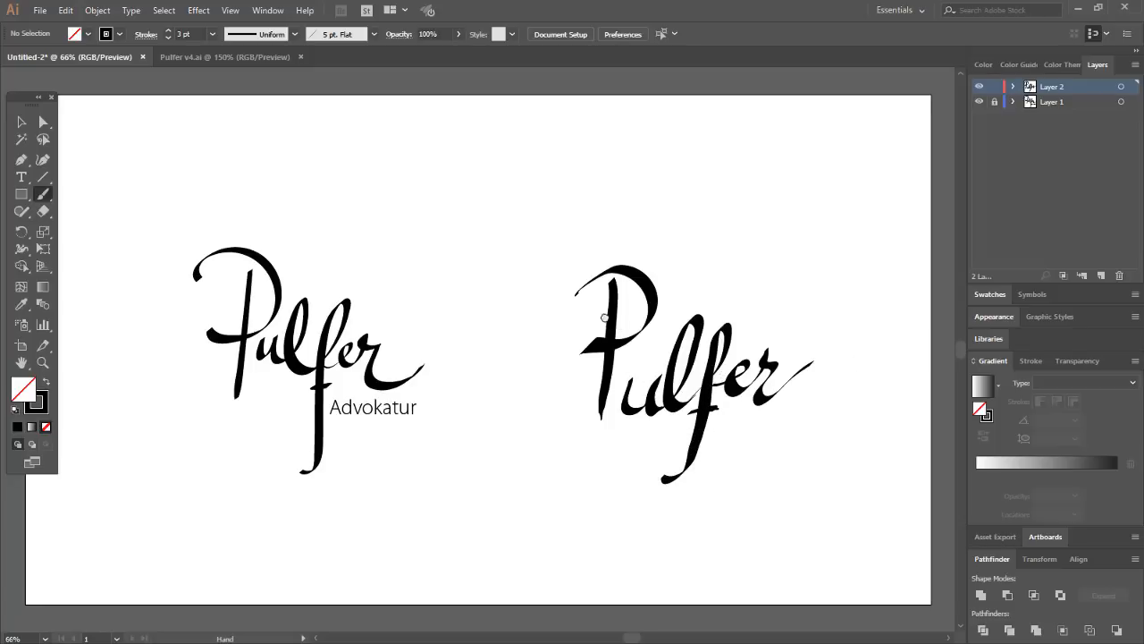
- Scroll the artboard view down
{"action": "scroll", "scroll_direction": "down", "scroll_amount": 3}
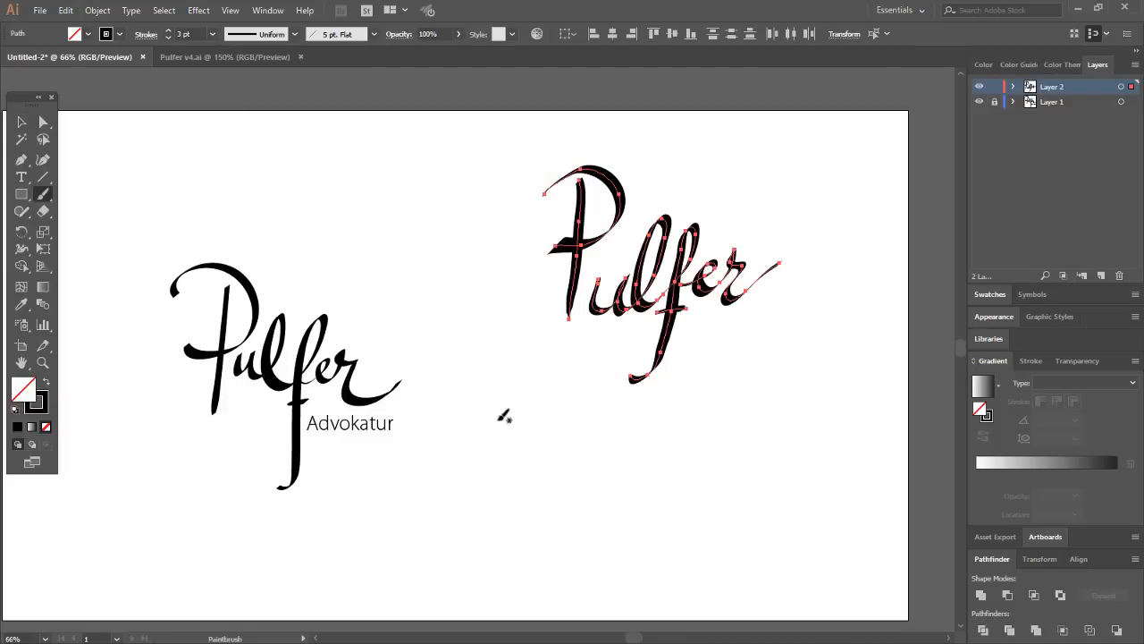
{"action": "mouse_move", "coordinate": [568, 449]}
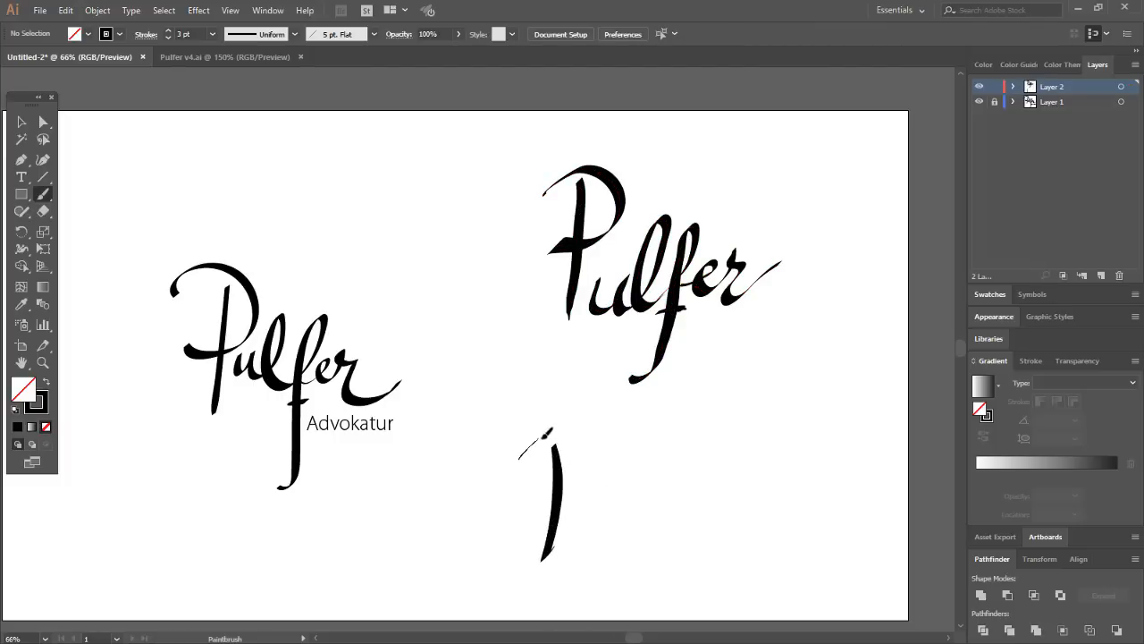
- Paint the P and the remaining letters of the third Pulfer below the second
{"action": "left_click_drag", "start_coordinate": [563, 433], "coordinate": [559, 497]}
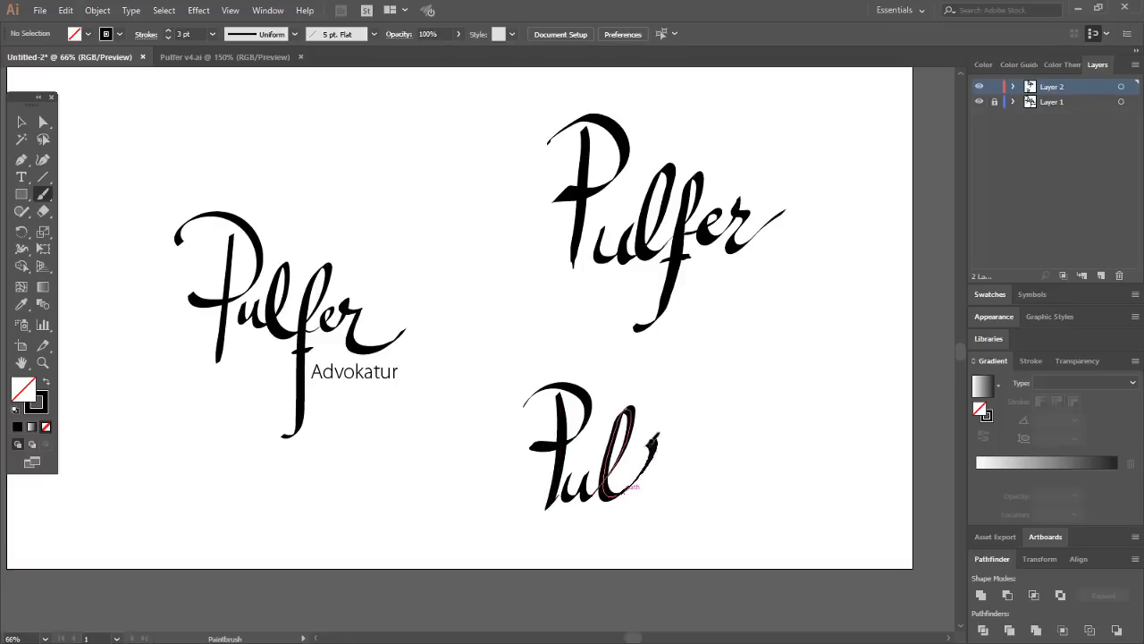
{"action": "left_click_drag", "start_coordinate": [626, 438], "coordinate": [617, 555]}
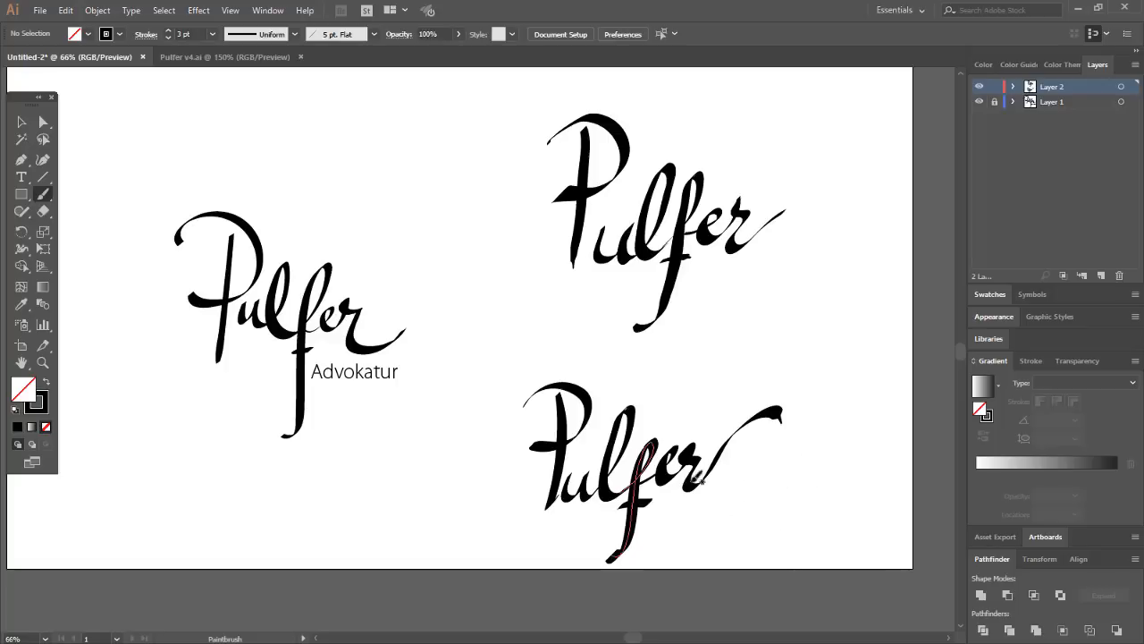
{"action": "mouse_move", "coordinate": [718, 510]}
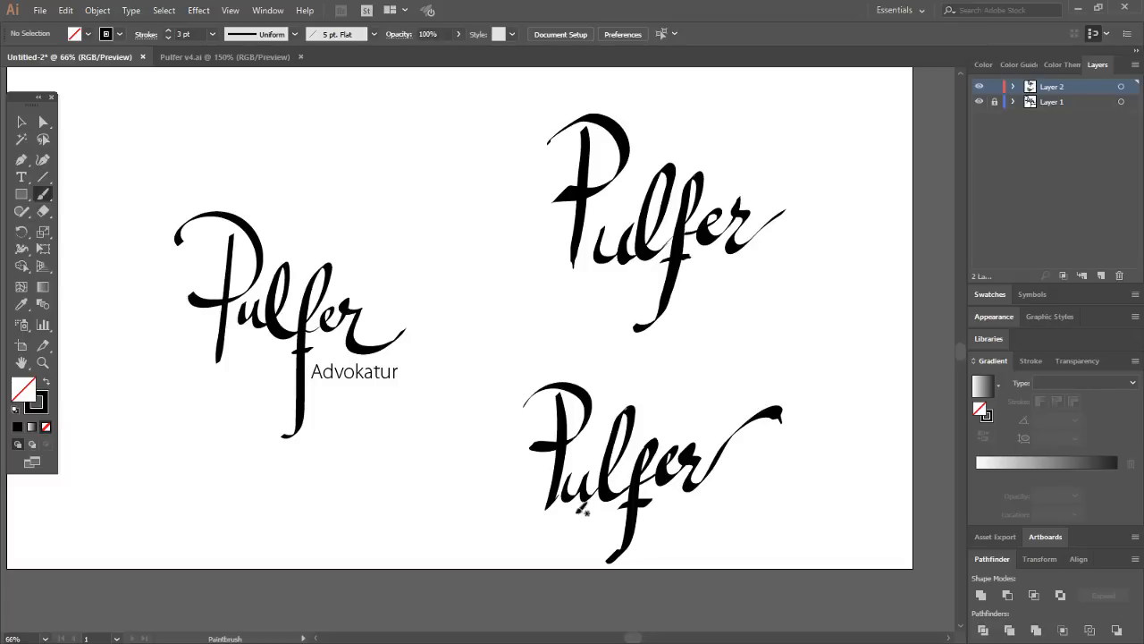
{"action": "mouse_move", "coordinate": [415, 347]}
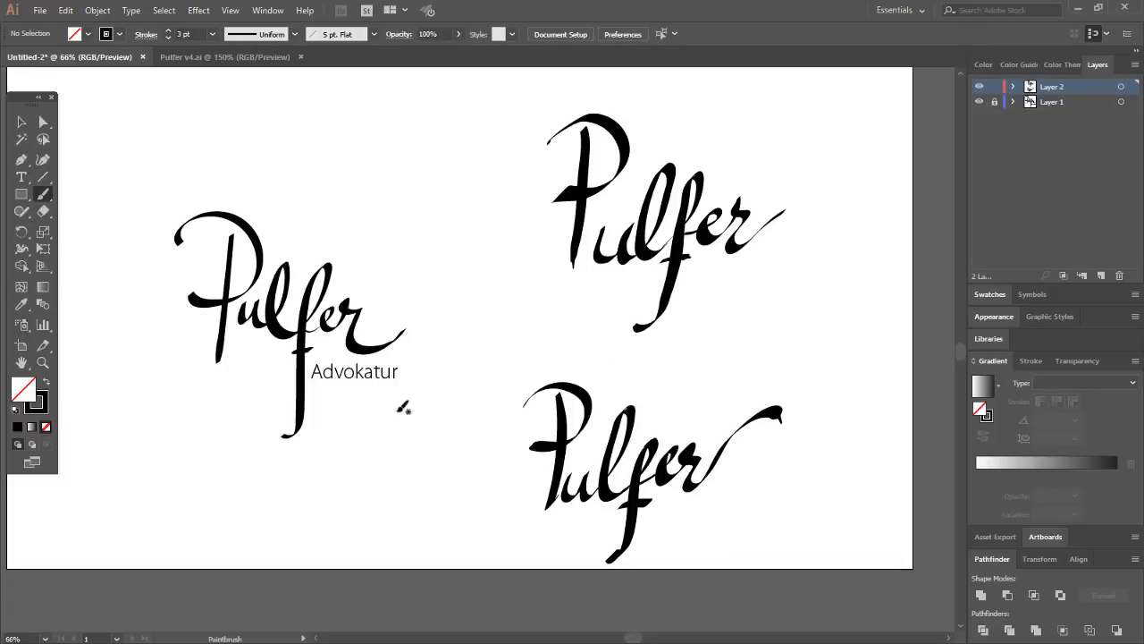
{"action": "mouse_move", "coordinate": [43, 195]}
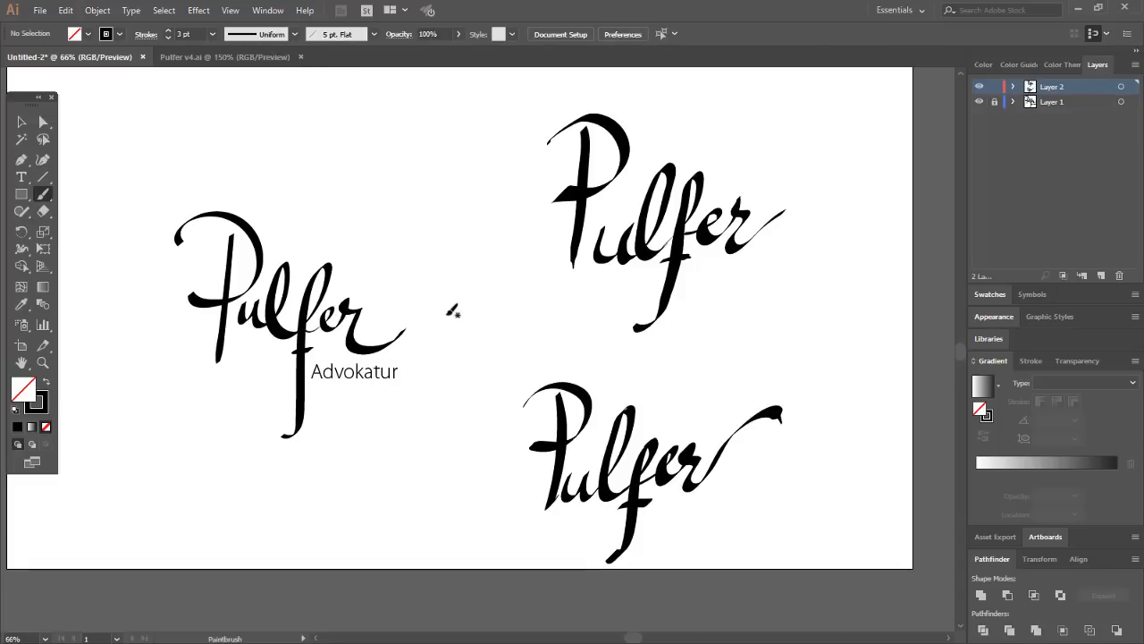
{"action": "mouse_move", "coordinate": [453, 303]}
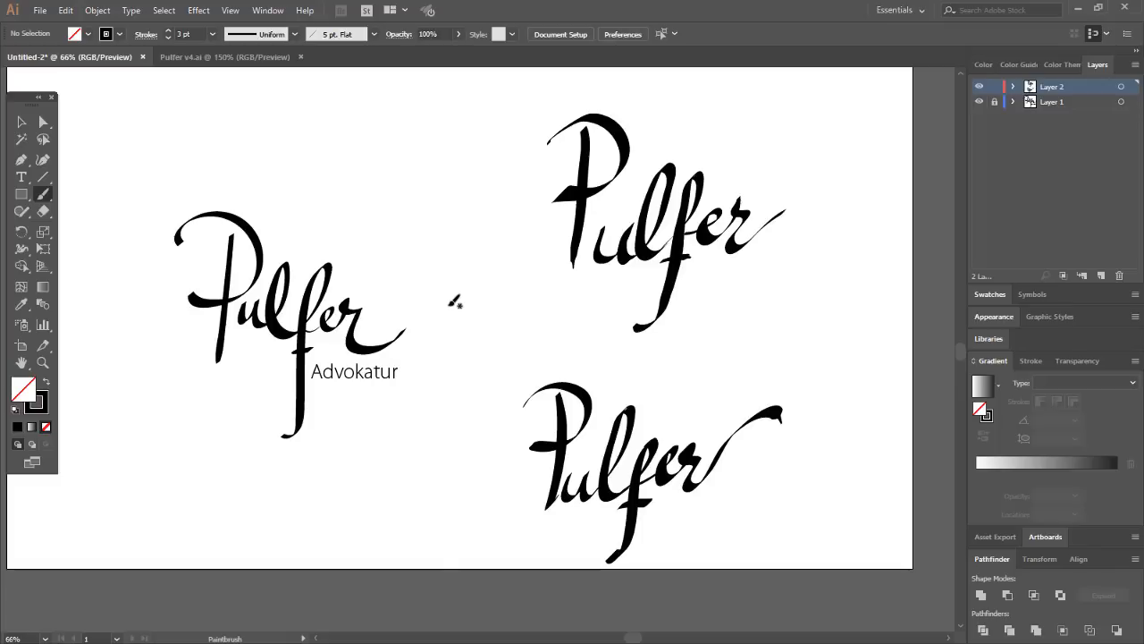
{"action": "mouse_move", "coordinate": [459, 300]}
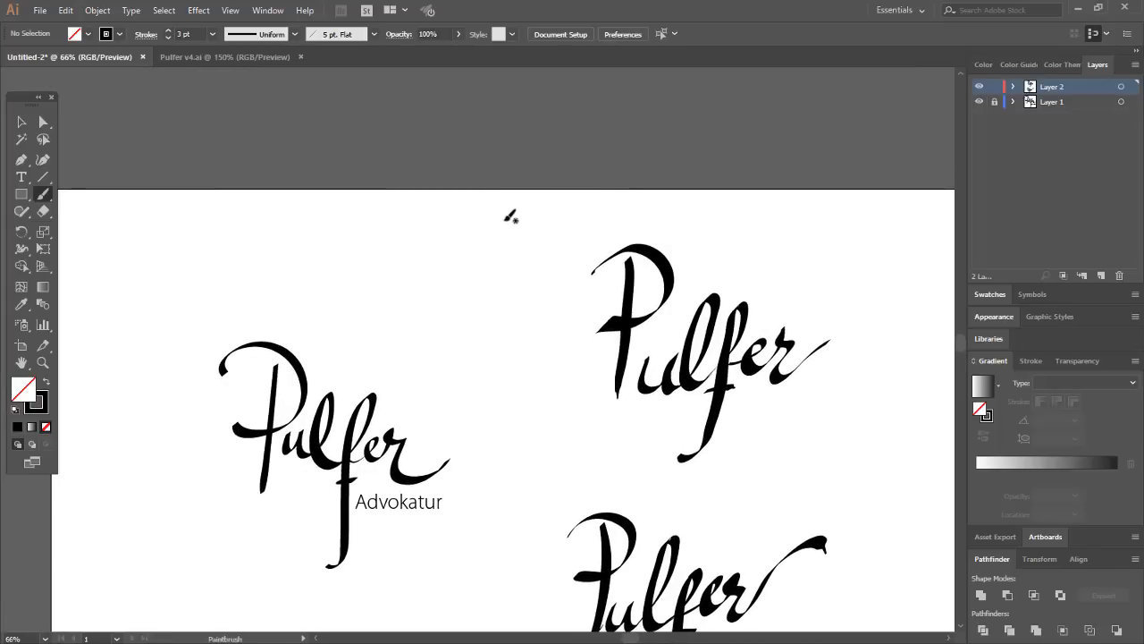
- Paint Arabic-style calligraphy strokes between the original logo and the second Pulfer
{"action": "left_click_drag", "start_coordinate": [509, 215], "coordinate": [511, 299]}
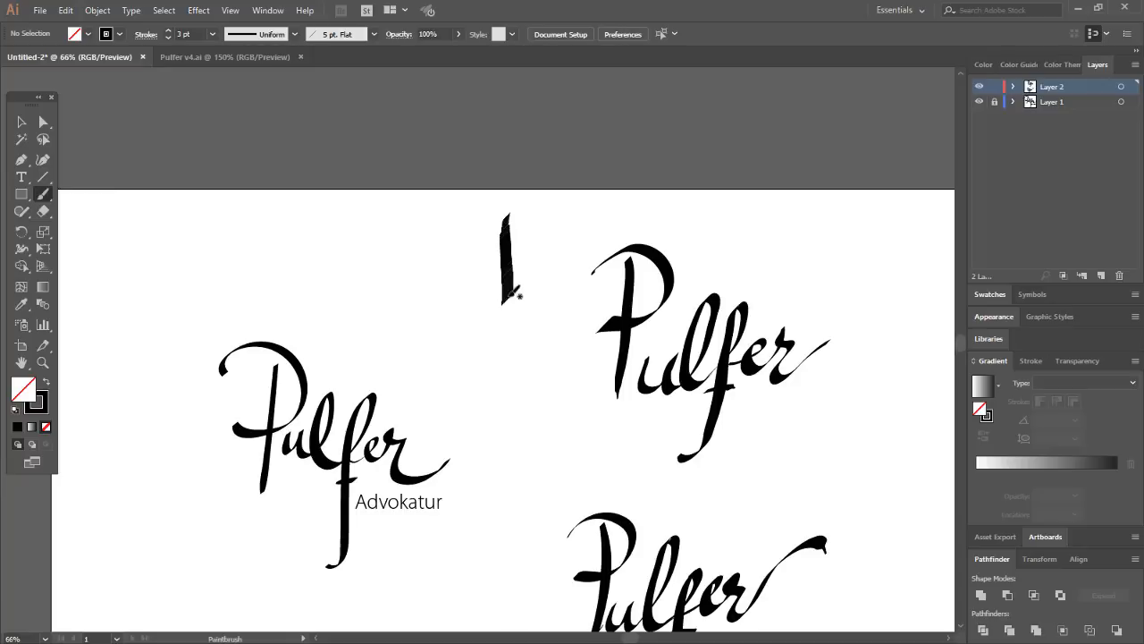
{"action": "left_click_drag", "start_coordinate": [465, 270], "coordinate": [540, 237]}
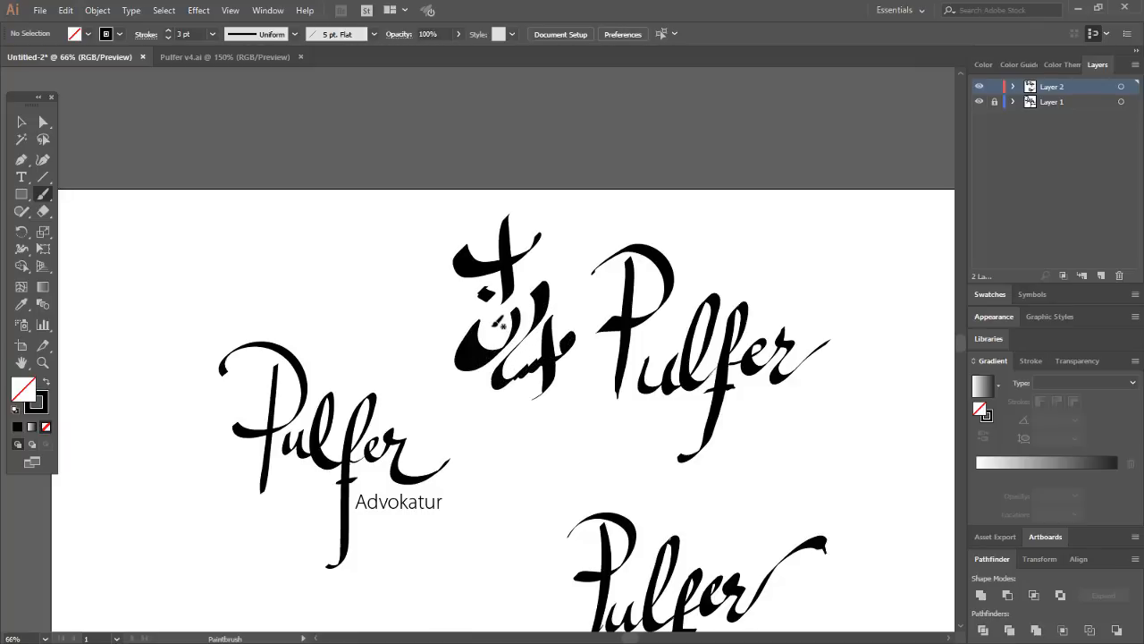
{"action": "left_click", "coordinate": [22, 121]}
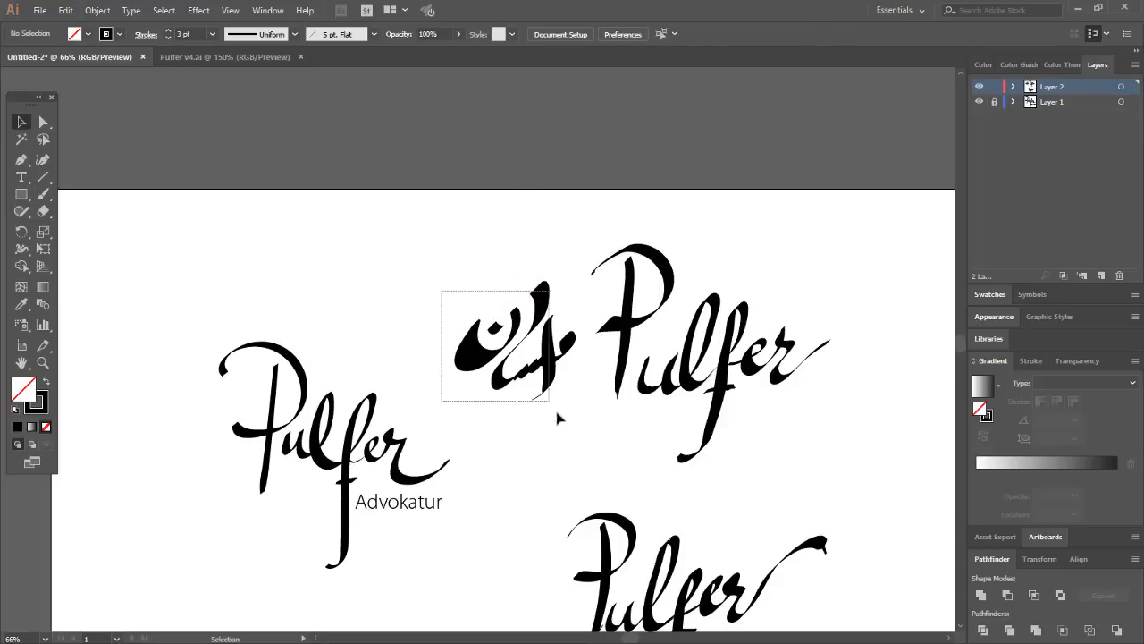
- Drag the Arabic-style strokes up and to the left
{"action": "left_click_drag", "start_coordinate": [514, 344], "coordinate": [473, 284]}
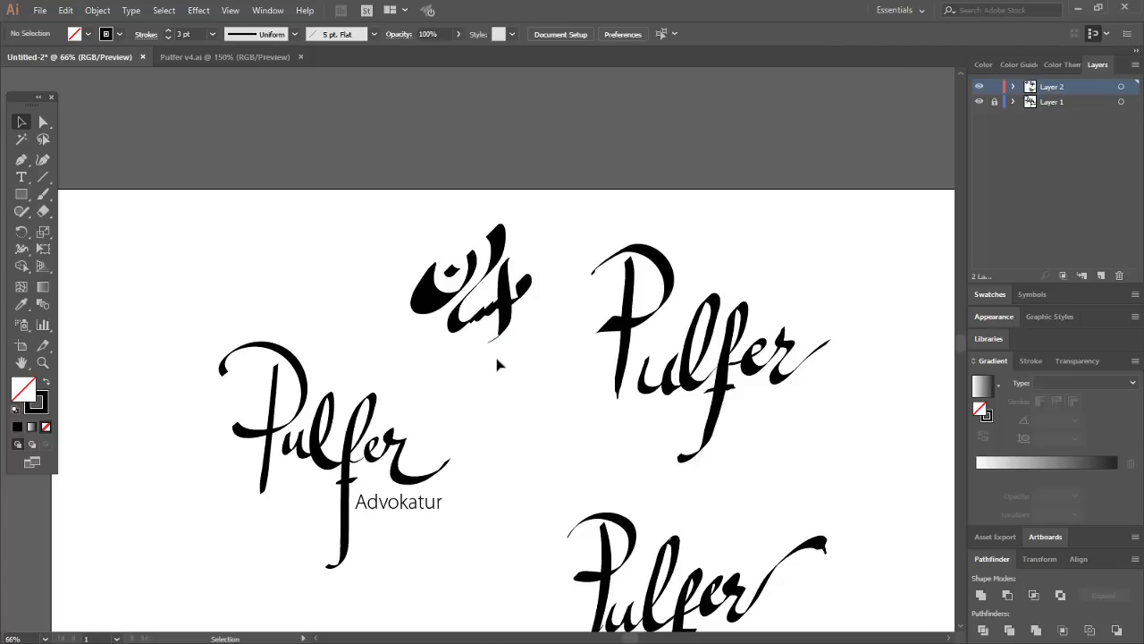
{"action": "mouse_move", "coordinate": [487, 395]}
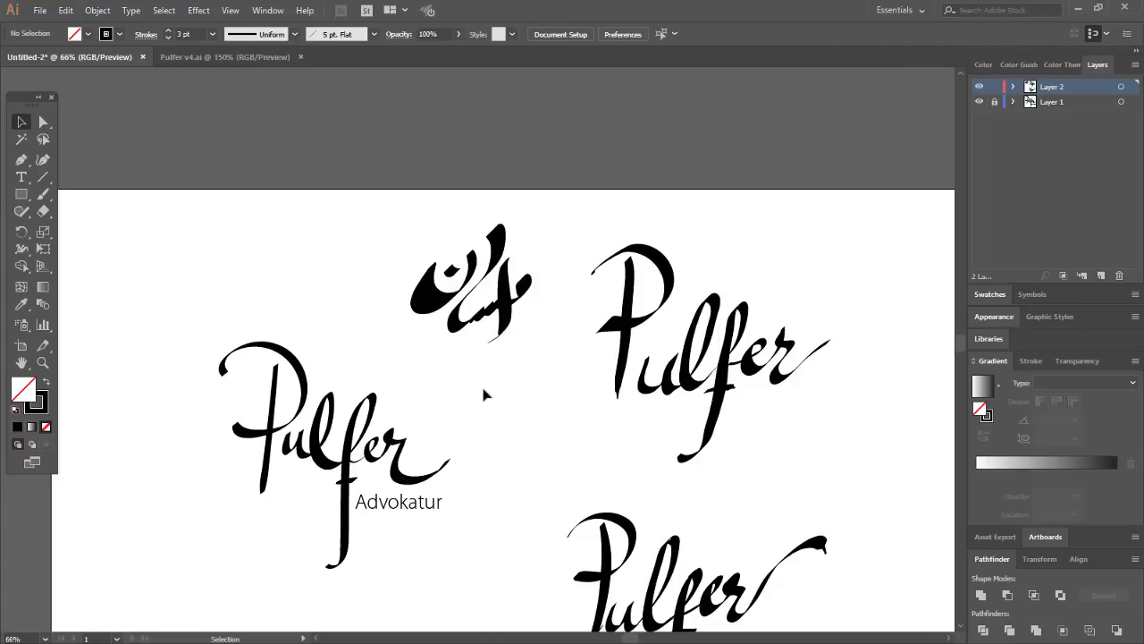
{"action": "mouse_move", "coordinate": [485, 398]}
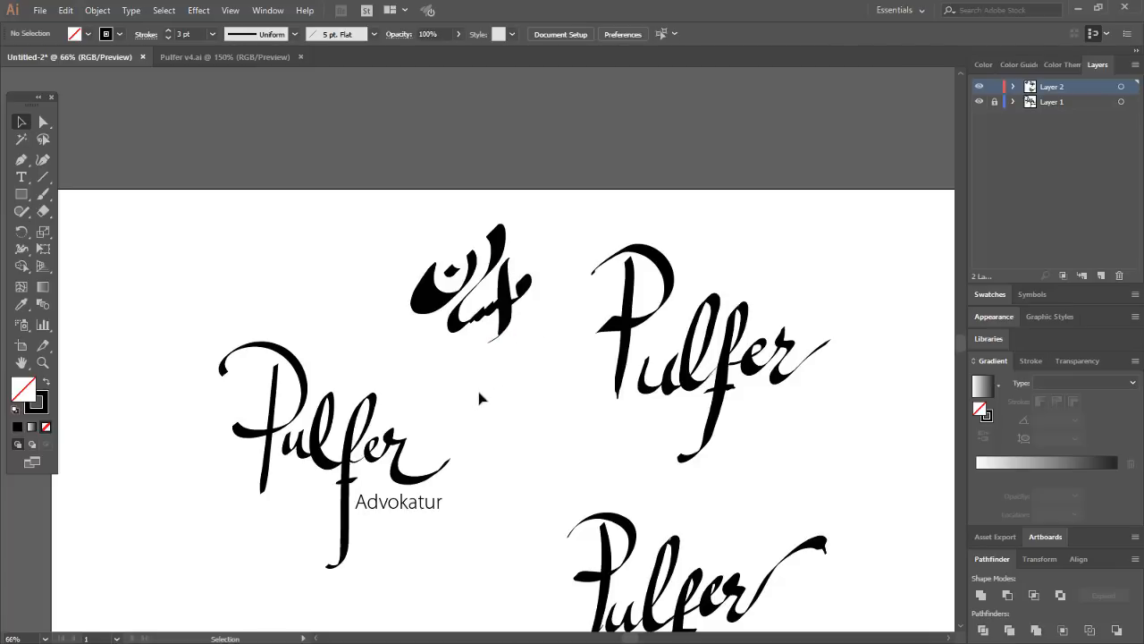
{"action": "mouse_move", "coordinate": [487, 396]}
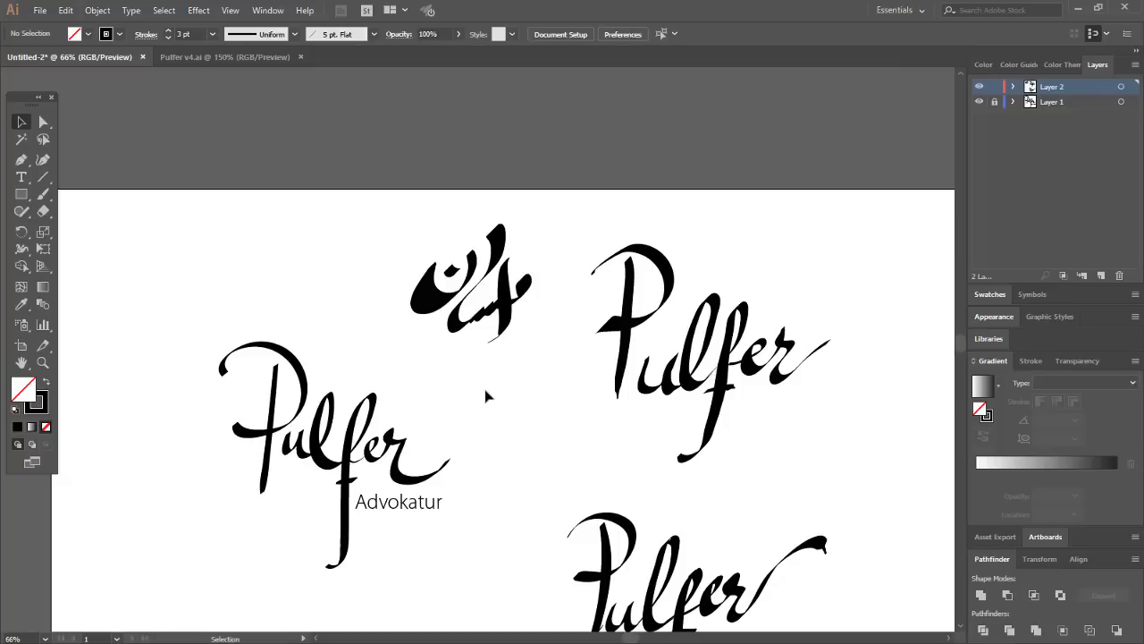
{"action": "mouse_move", "coordinate": [476, 396]}
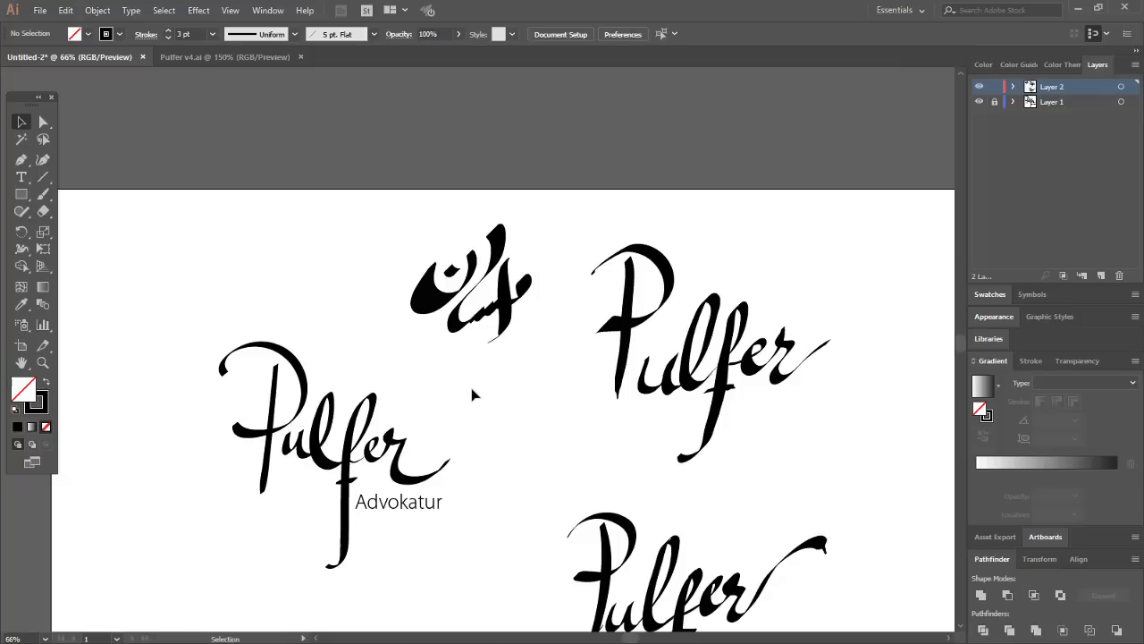